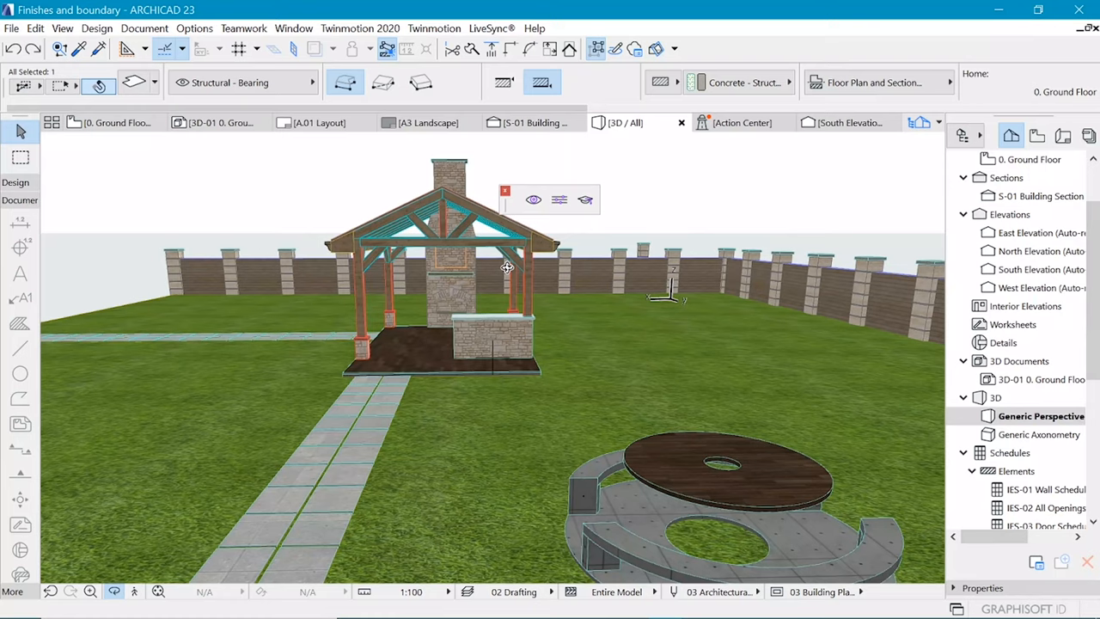
{"action": "mouse_move", "coordinate": [633, 270]}
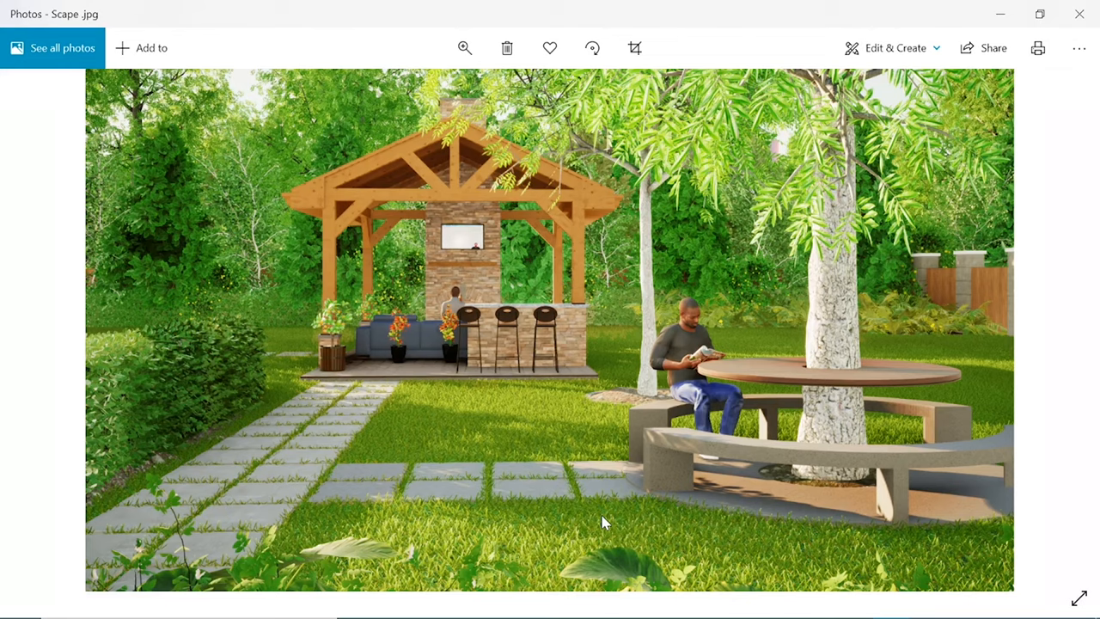
{"action": "mouse_move", "coordinate": [601, 467]}
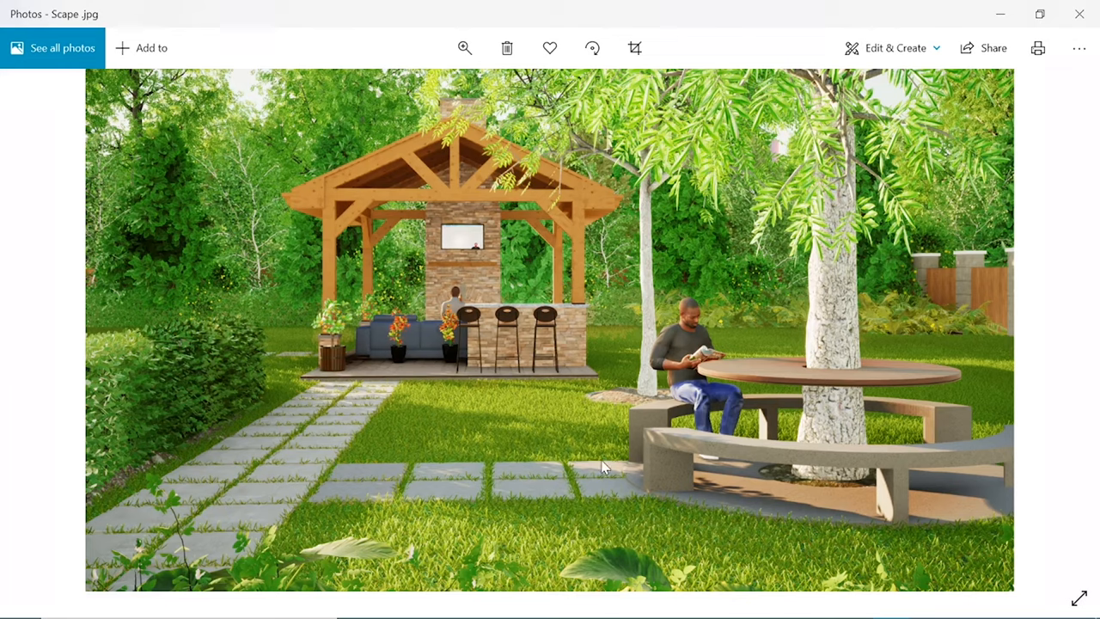
{"action": "mouse_move", "coordinate": [581, 439]}
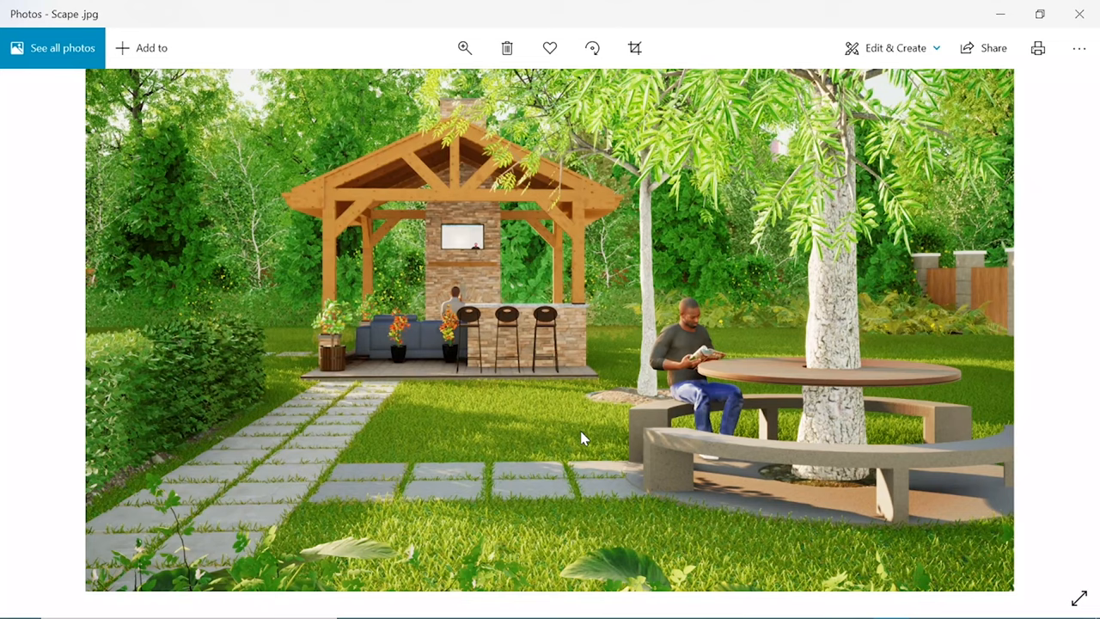
{"action": "mouse_move", "coordinate": [461, 505]}
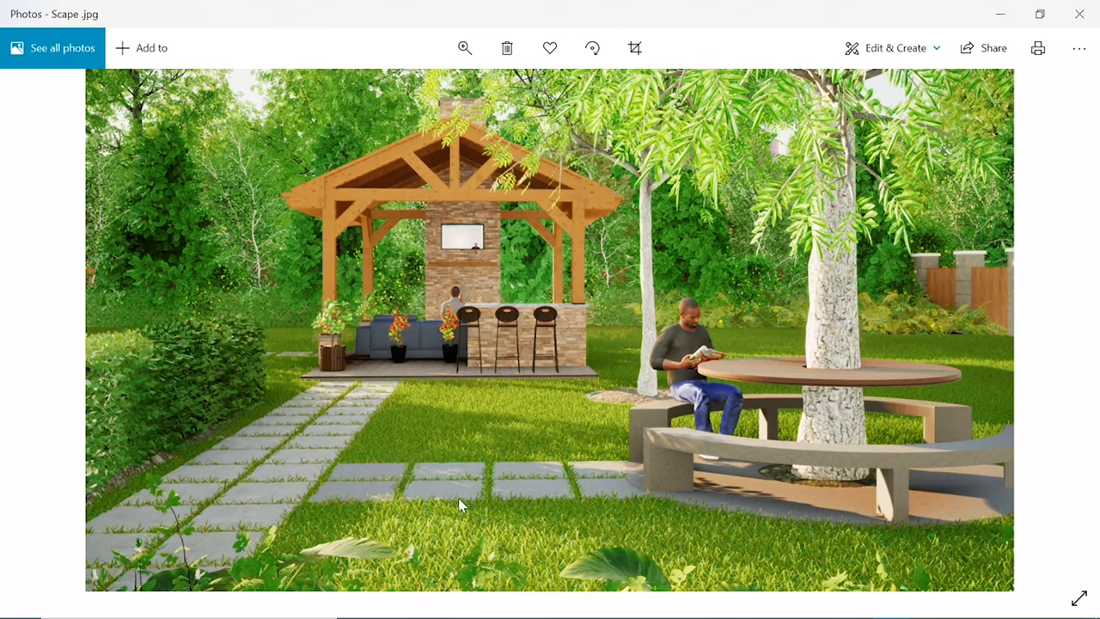
{"action": "mouse_move", "coordinate": [247, 541]}
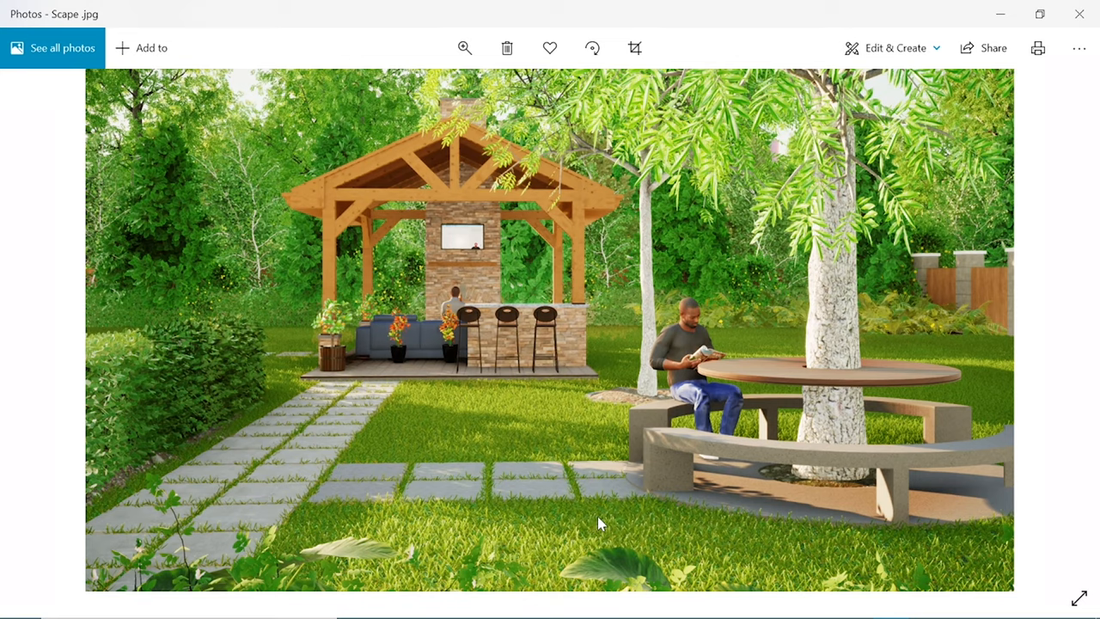
{"action": "mouse_move", "coordinate": [464, 404]}
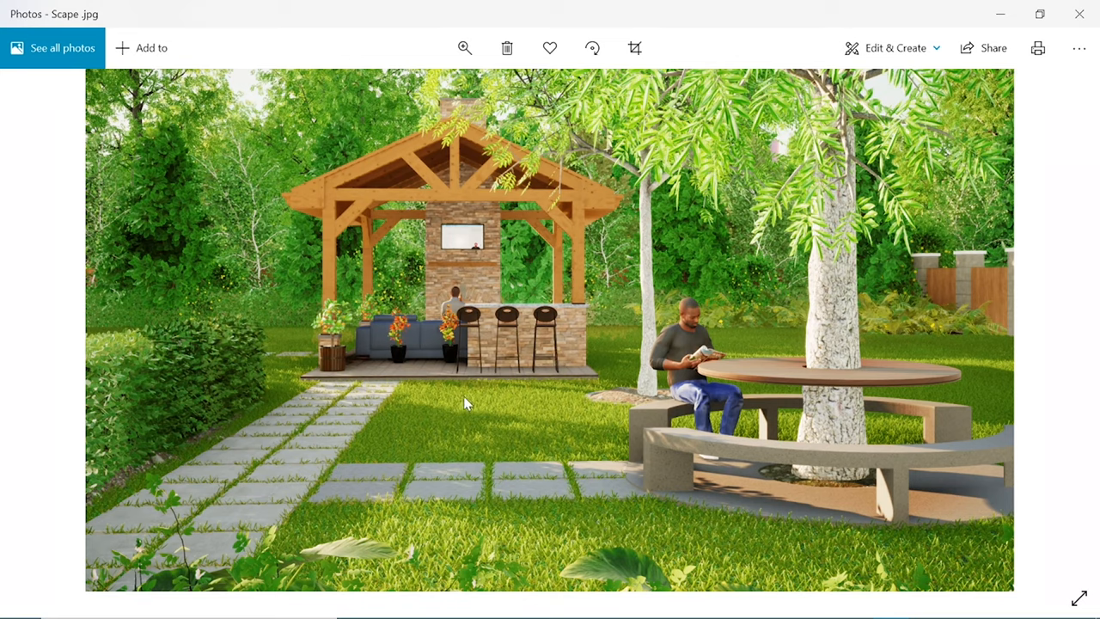
{"action": "mouse_move", "coordinate": [429, 368]}
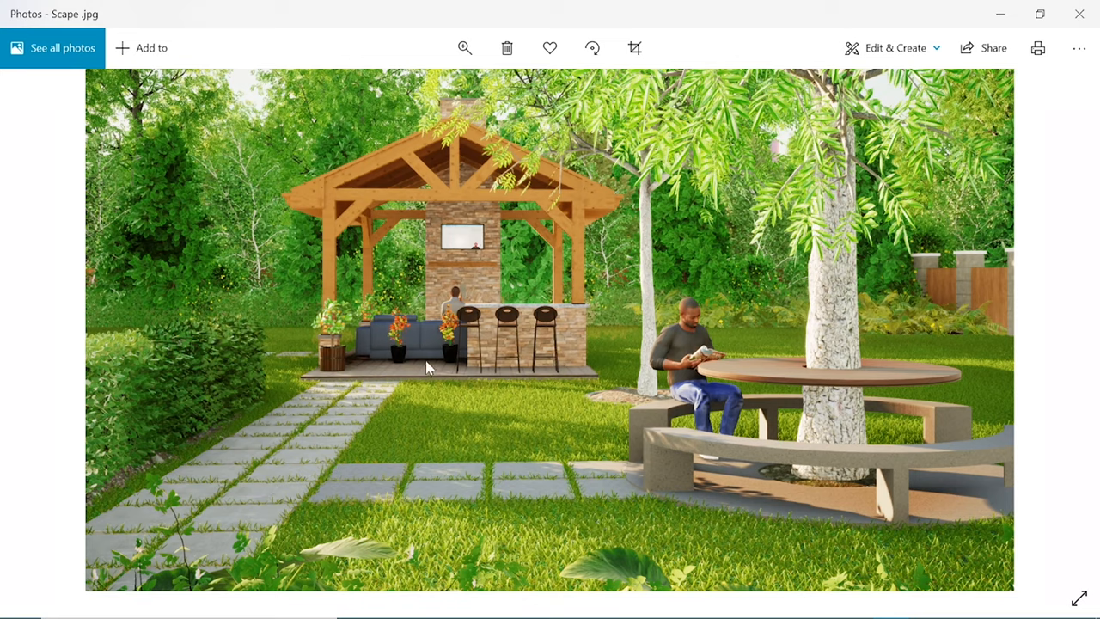
{"action": "mouse_move", "coordinate": [436, 376]}
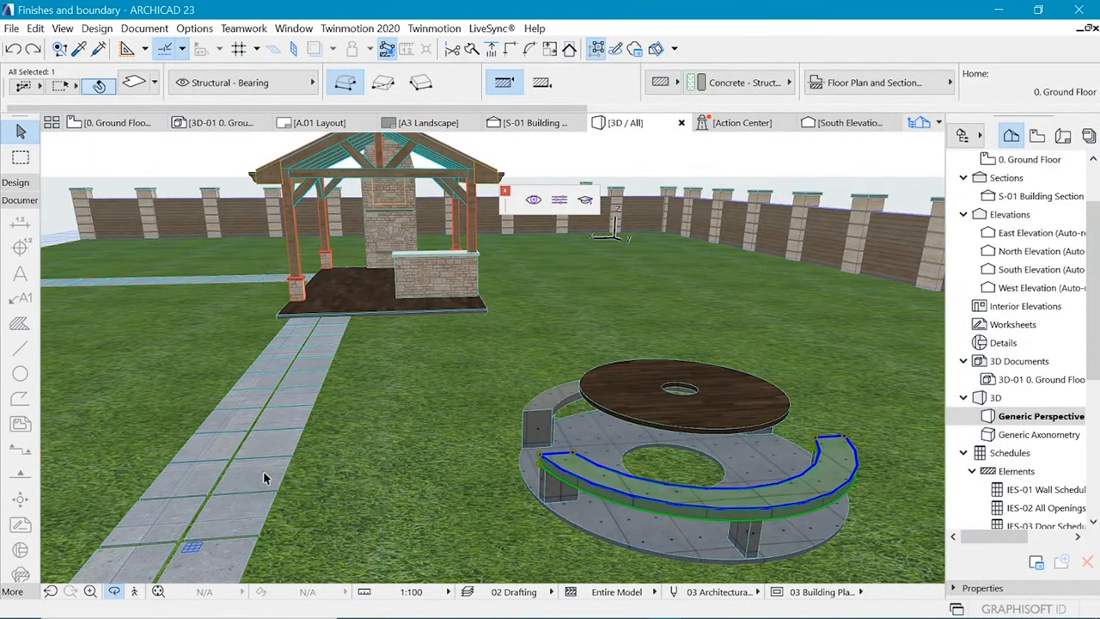
{"action": "mouse_move", "coordinate": [262, 473]}
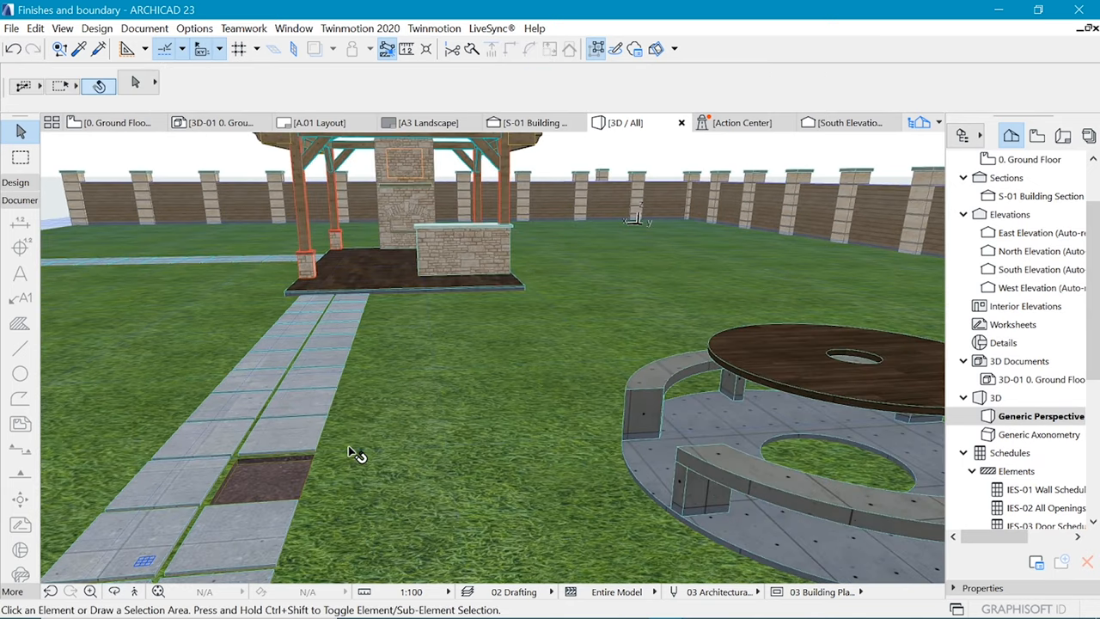
{"action": "mouse_move", "coordinate": [364, 447]}
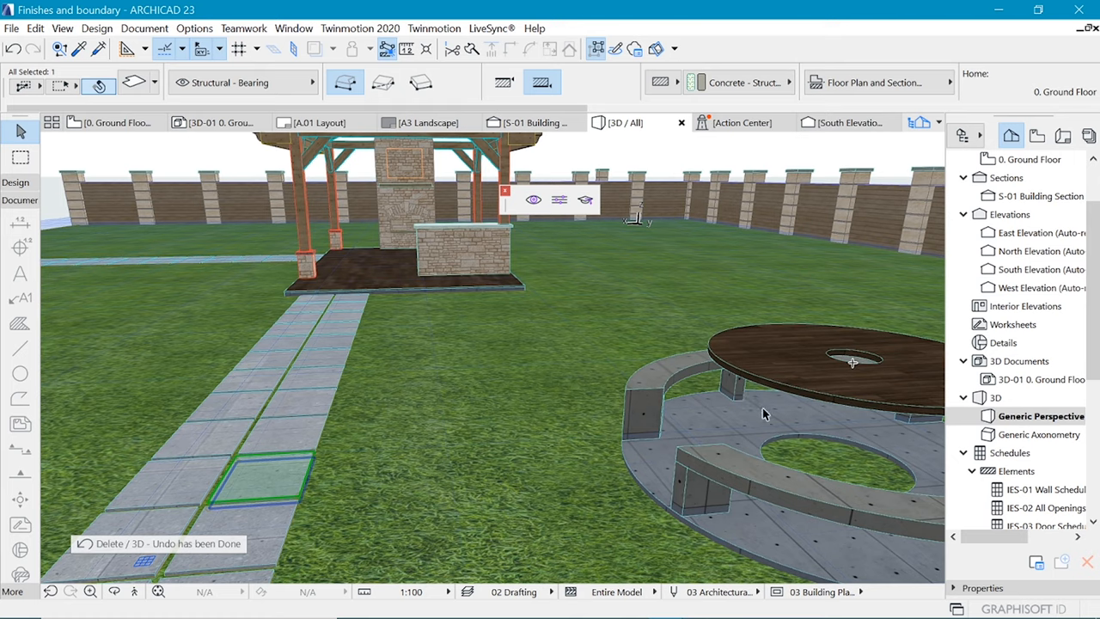
{"action": "mouse_move", "coordinate": [714, 397]}
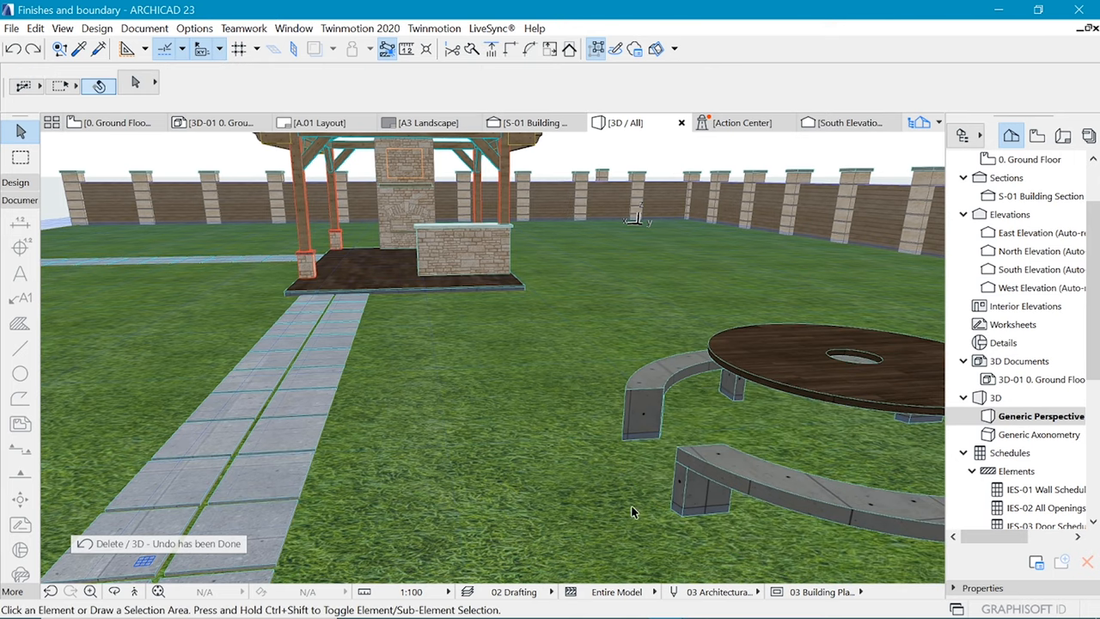
{"action": "mouse_move", "coordinate": [413, 501]}
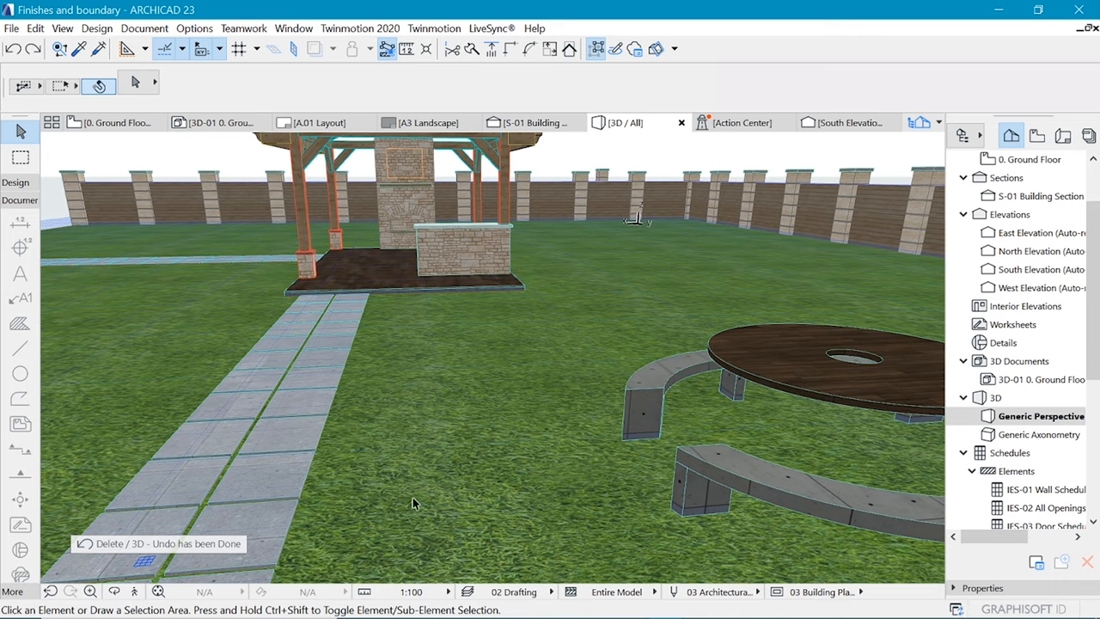
{"action": "mouse_move", "coordinate": [639, 251]}
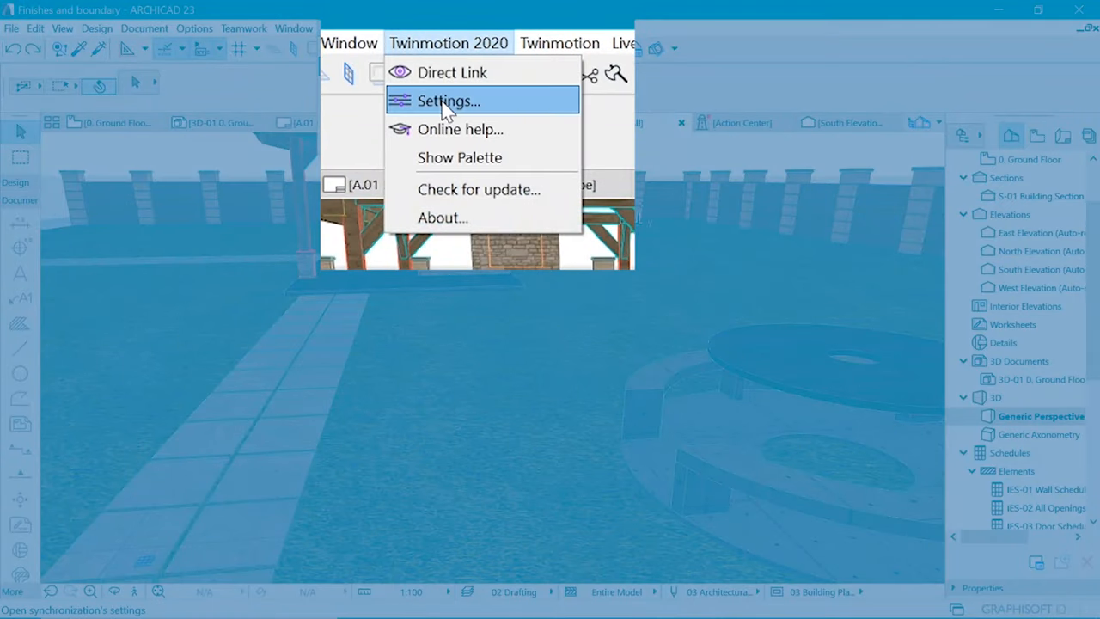
{"action": "mouse_move", "coordinate": [454, 72]}
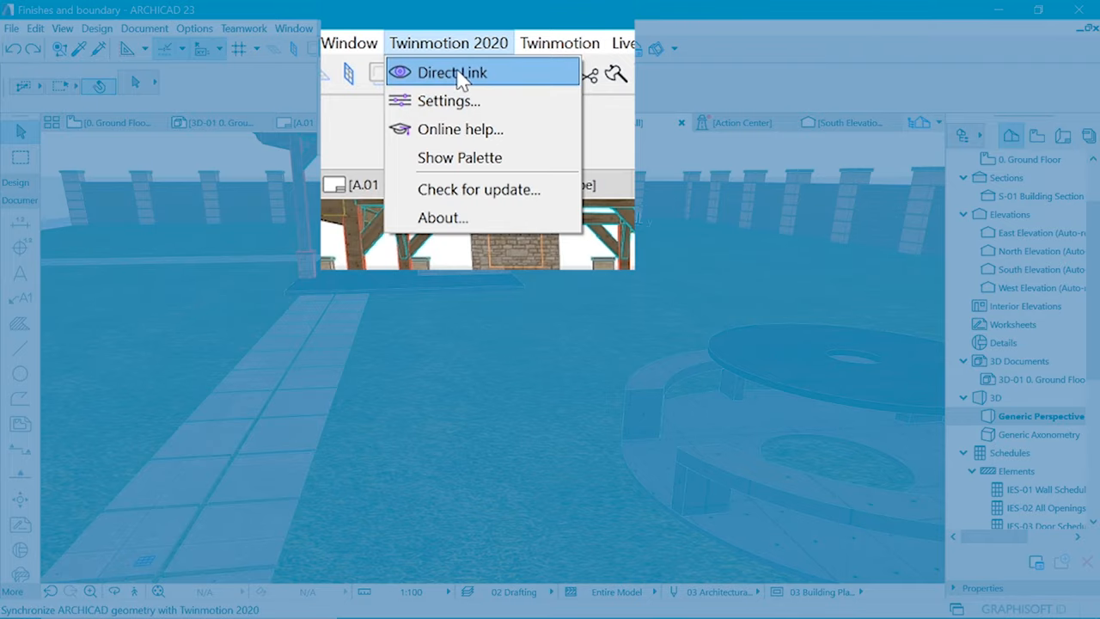
Step: Sync the garden model to Twinmotion 2020 via Direct Link and return to ARCHICAD's 3D view
{"action": "left_click", "coordinate": [452, 72]}
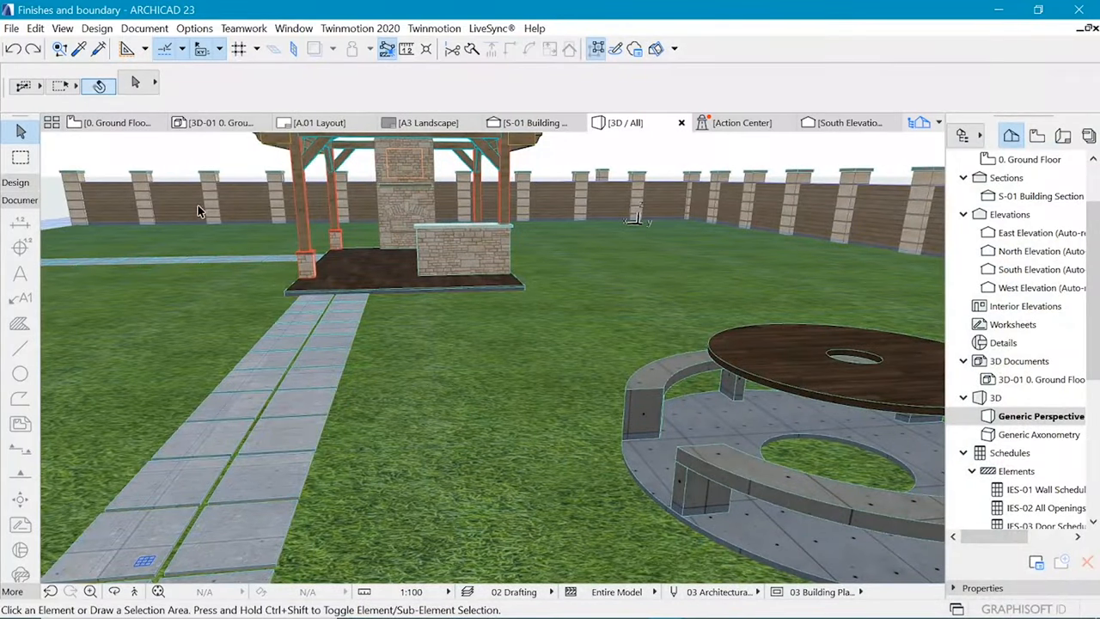
Step: On the Ground Floor plan, copy two paving slabs to the right of the path and select the grass mesh
{"action": "left_click", "coordinate": [111, 122]}
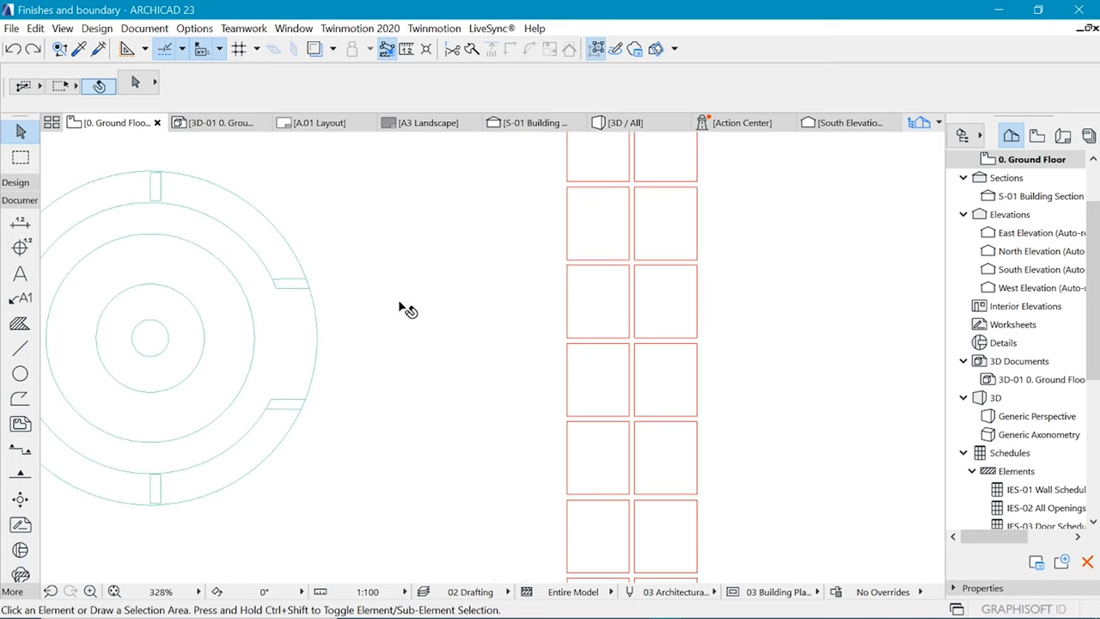
{"action": "mouse_move", "coordinate": [293, 316]}
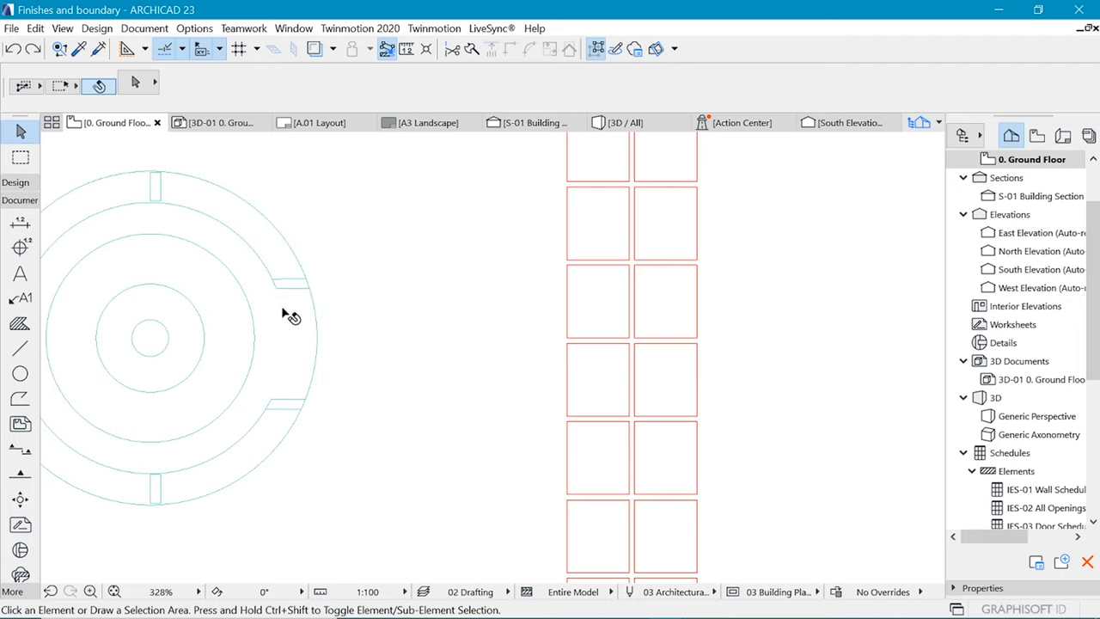
{"action": "mouse_move", "coordinate": [571, 323]}
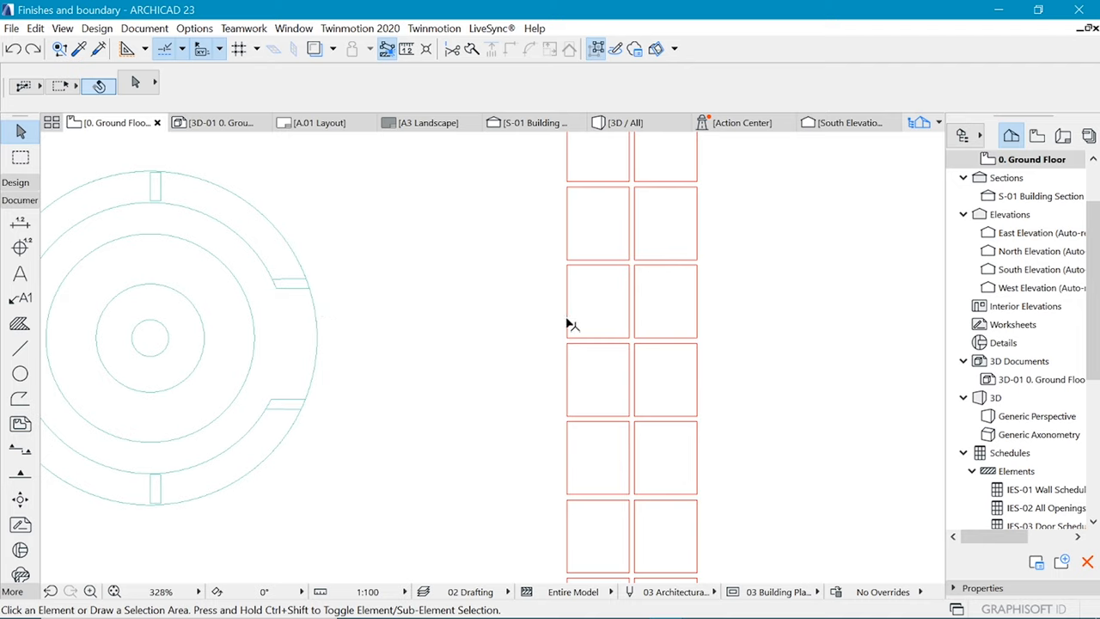
{"action": "left_click", "coordinate": [598, 301]}
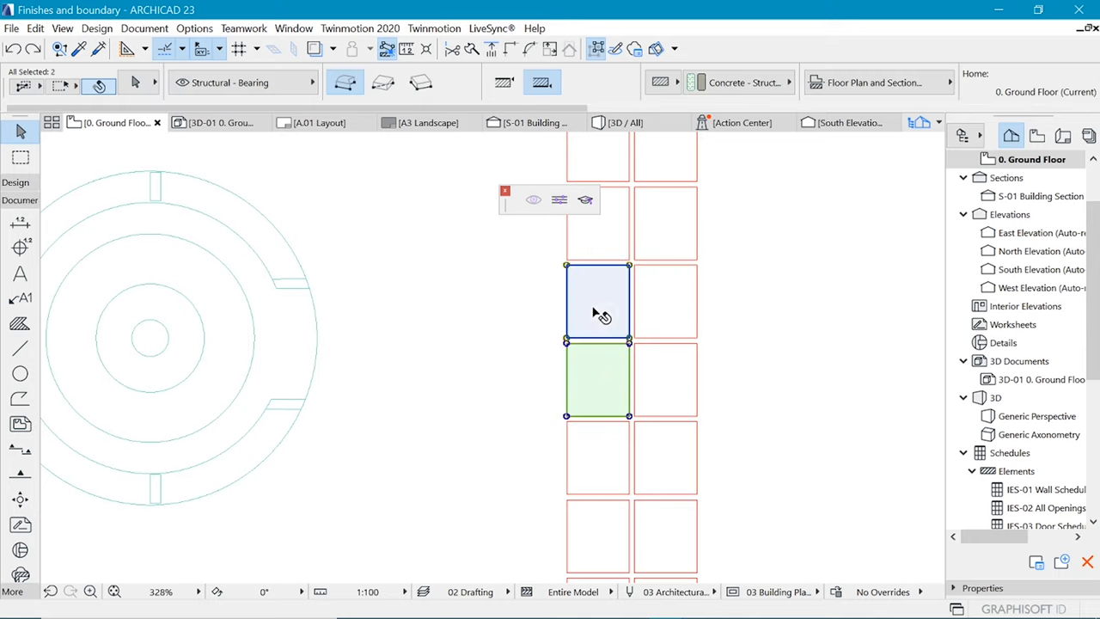
{"action": "left_click_drag", "start_coordinate": [598, 306], "coordinate": [800, 275]}
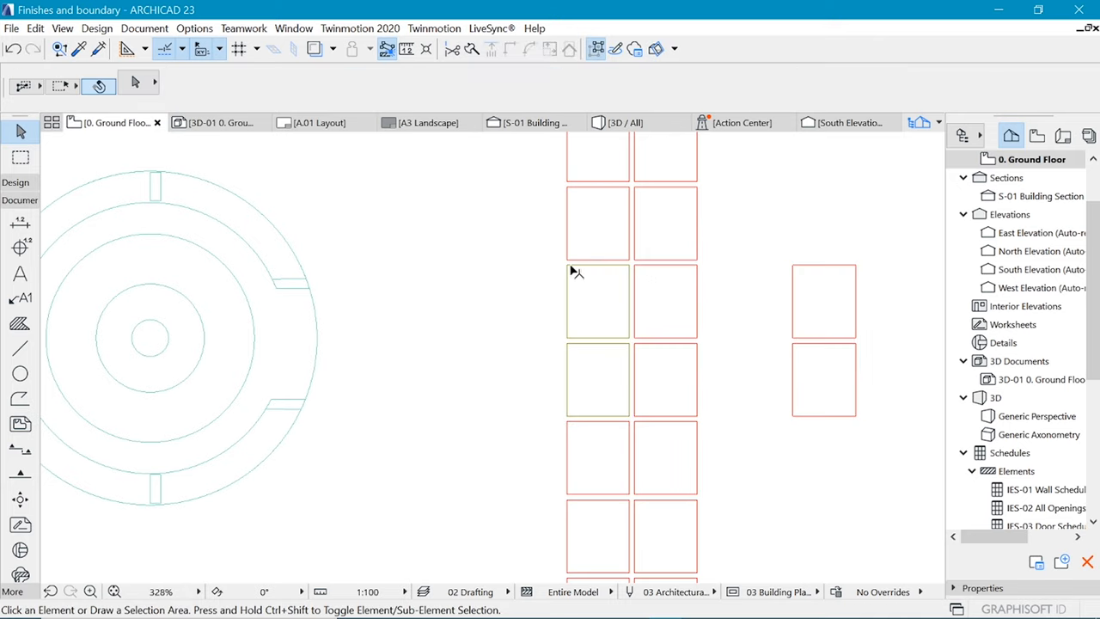
{"action": "left_click", "coordinate": [567, 265]}
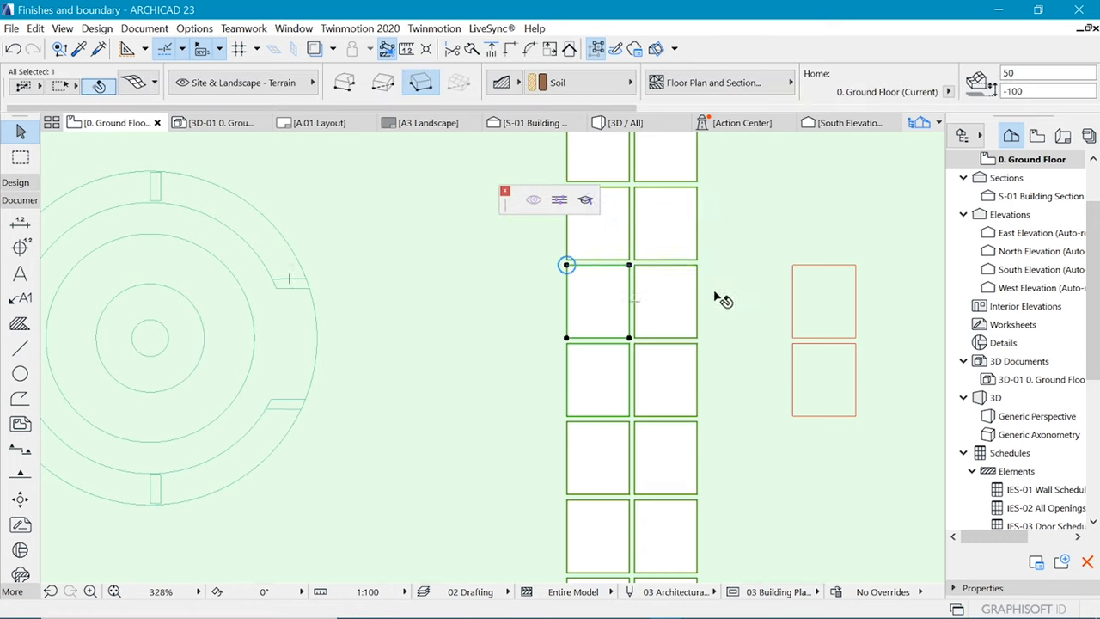
{"action": "mouse_move", "coordinate": [703, 299]}
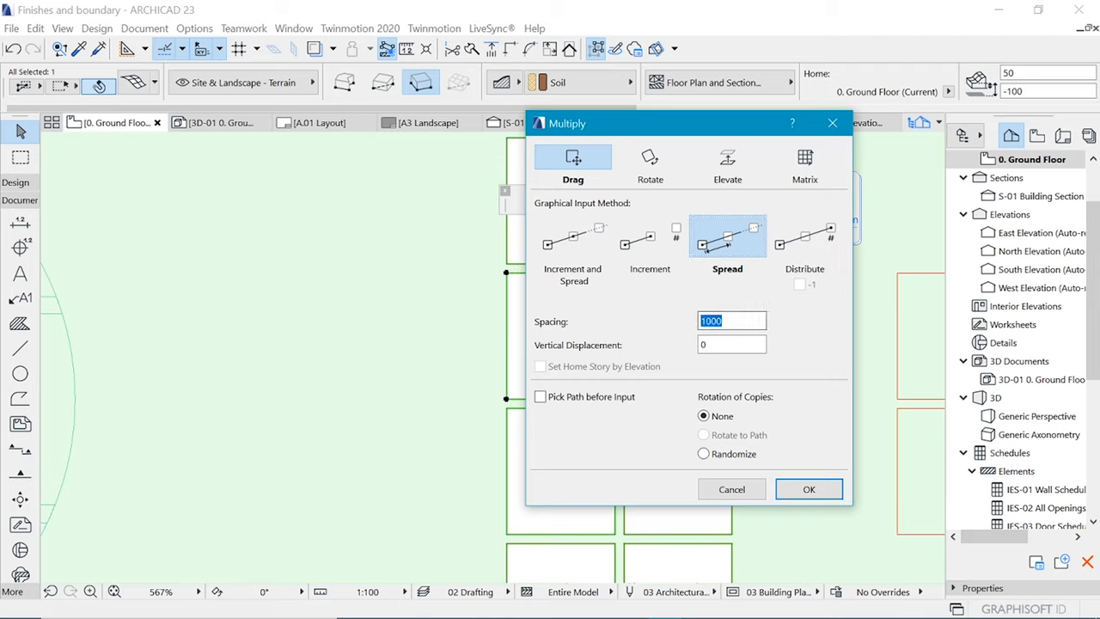
Step: Multiply the mesh hole edges with Drag and Spread at 1000 spacing, cutting four square openings
{"action": "left_click", "coordinate": [808, 488]}
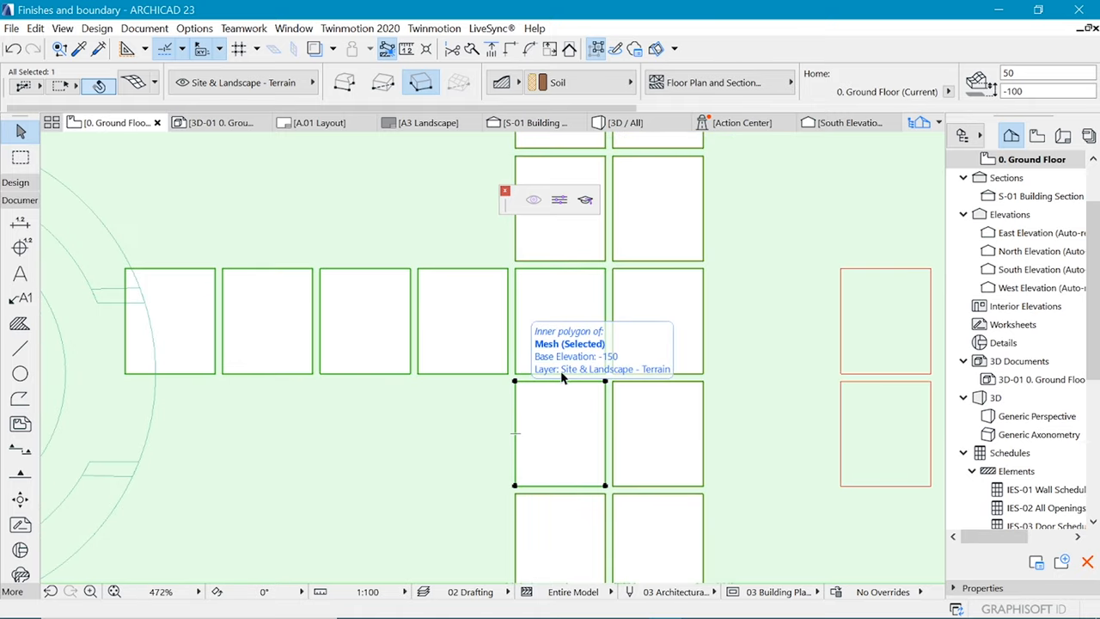
{"action": "mouse_move", "coordinate": [674, 351]}
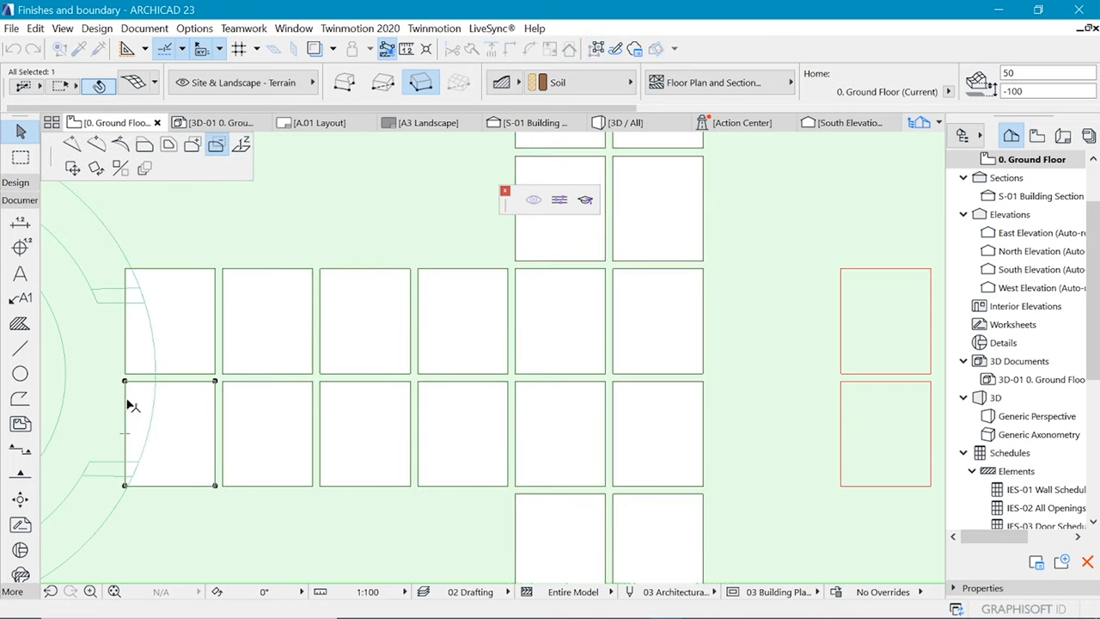
{"action": "mouse_move", "coordinate": [203, 217]}
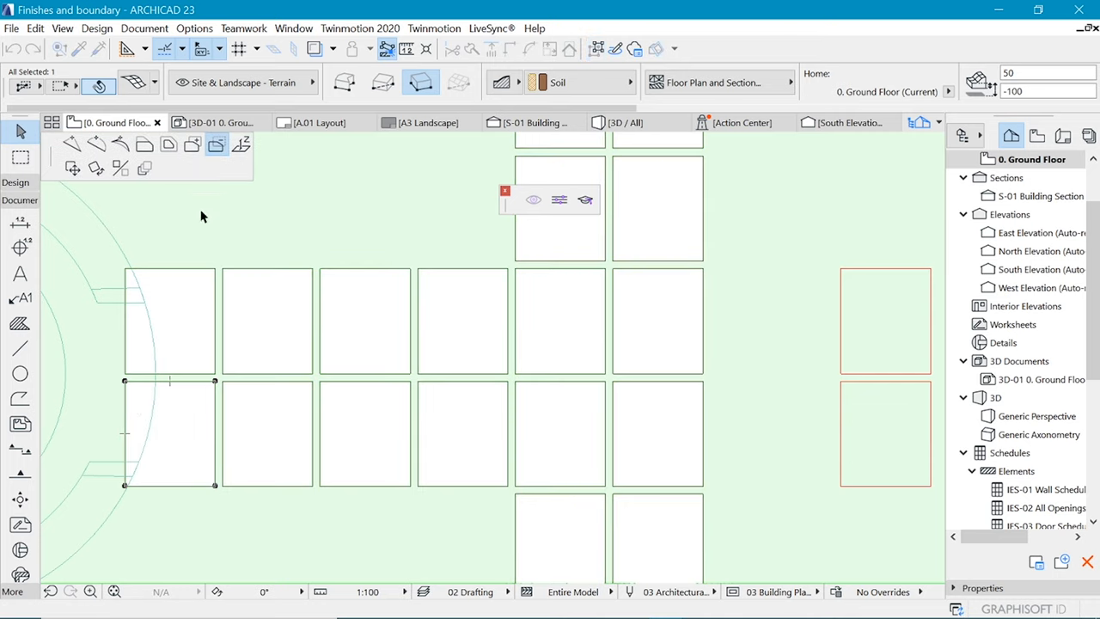
{"action": "mouse_move", "coordinate": [158, 419]}
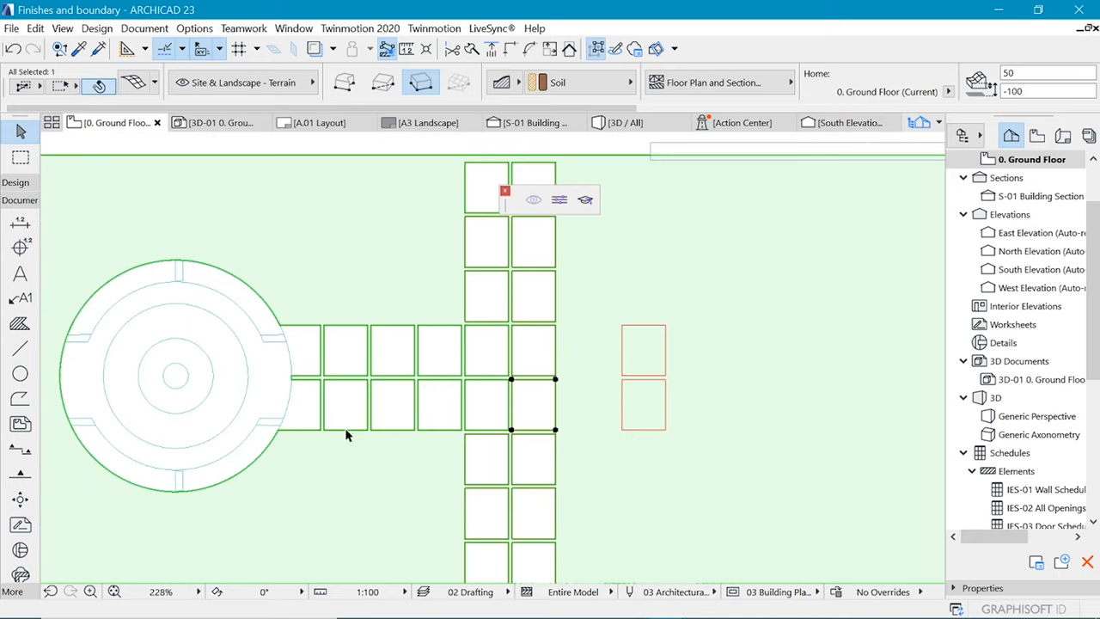
Step: Check the new row of paving slabs beside the patio in 3D, then return to the floor plan
{"action": "left_click", "coordinate": [777, 296]}
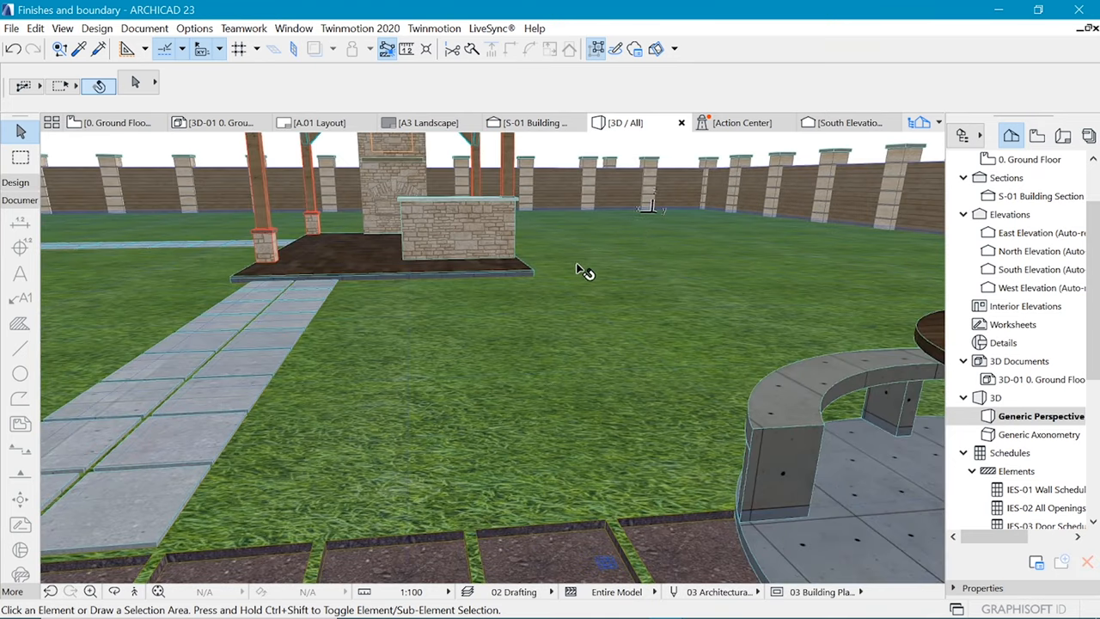
{"action": "mouse_move", "coordinate": [117, 122]}
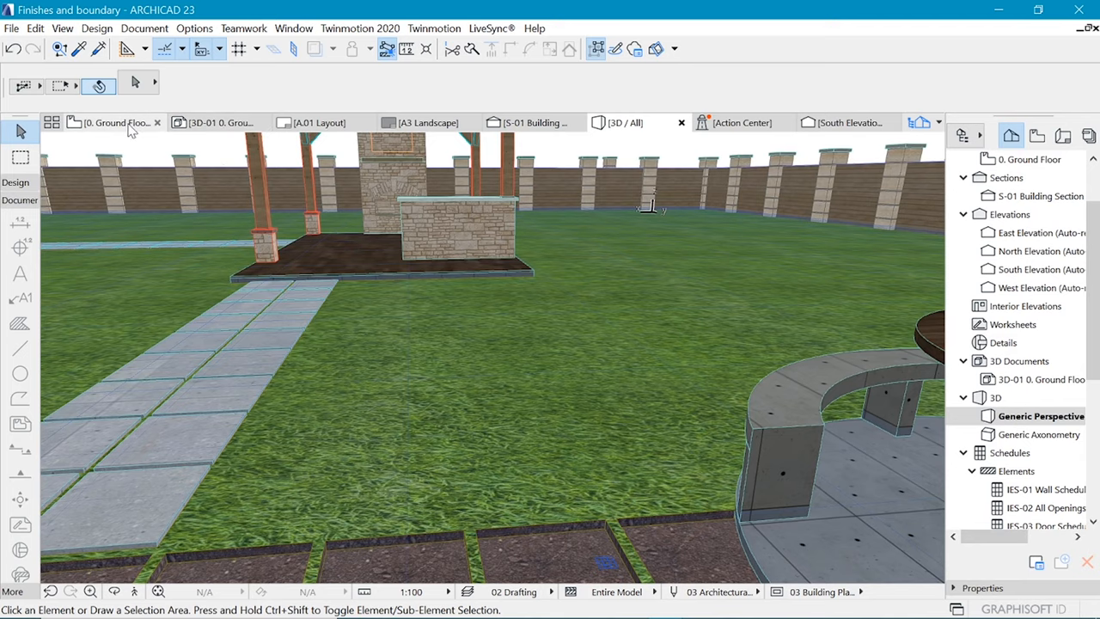
{"action": "left_click", "coordinate": [112, 122]}
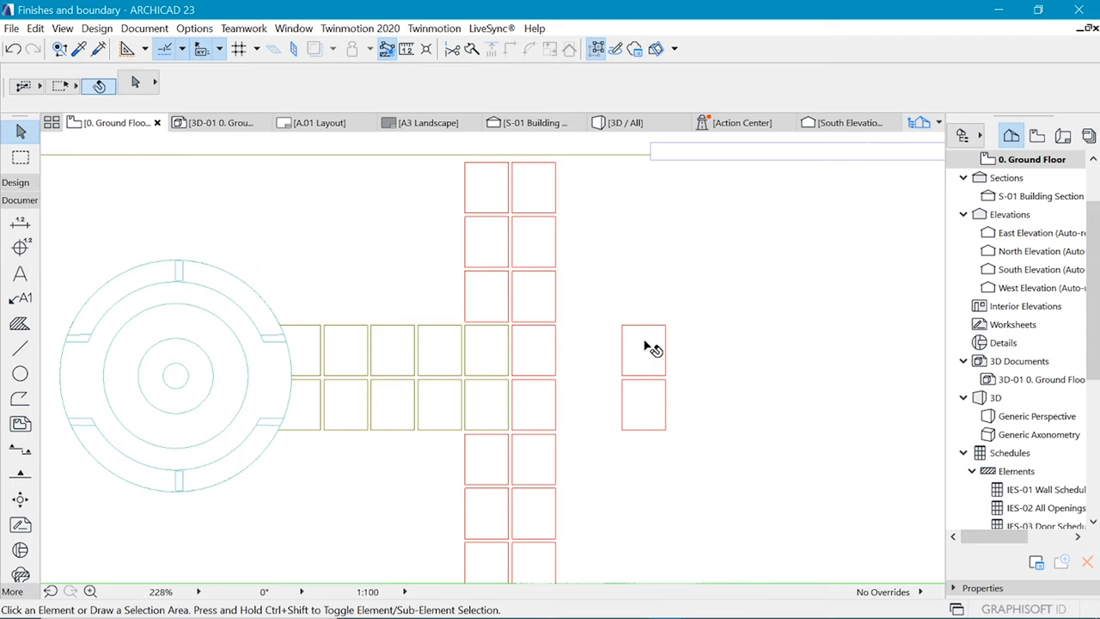
Step: Multiply the two slabs with Drag and Spread into a stepping-stone path to the walkway and verify it in 3D
{"action": "left_click", "coordinate": [643, 379]}
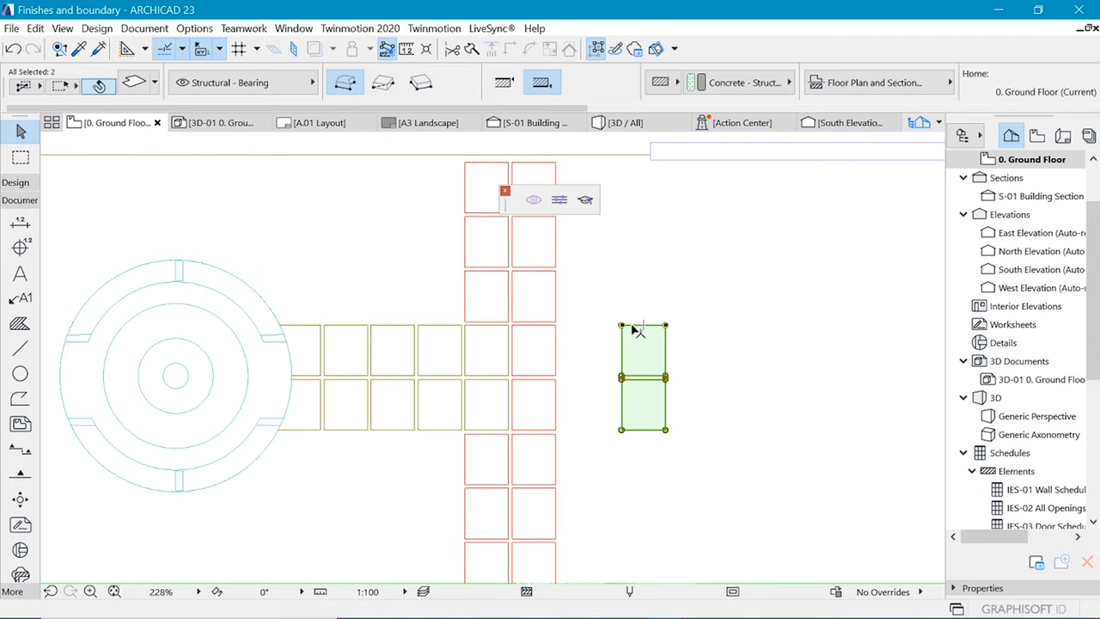
{"action": "left_click_drag", "start_coordinate": [643, 325], "coordinate": [509, 333]}
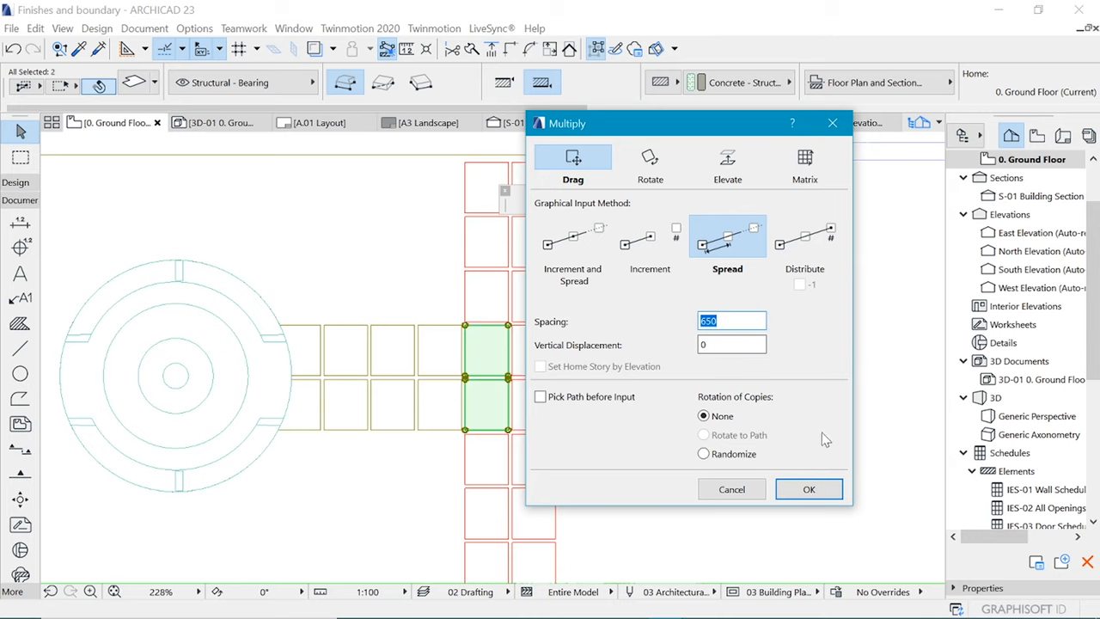
{"action": "left_click", "coordinate": [808, 488]}
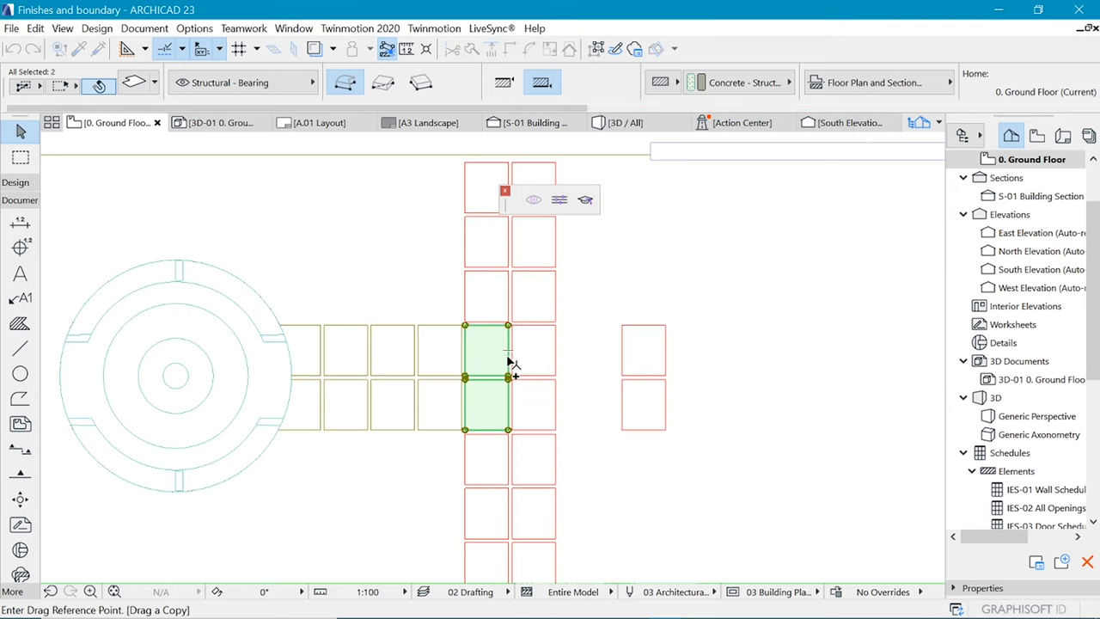
{"action": "mouse_move", "coordinate": [279, 318]}
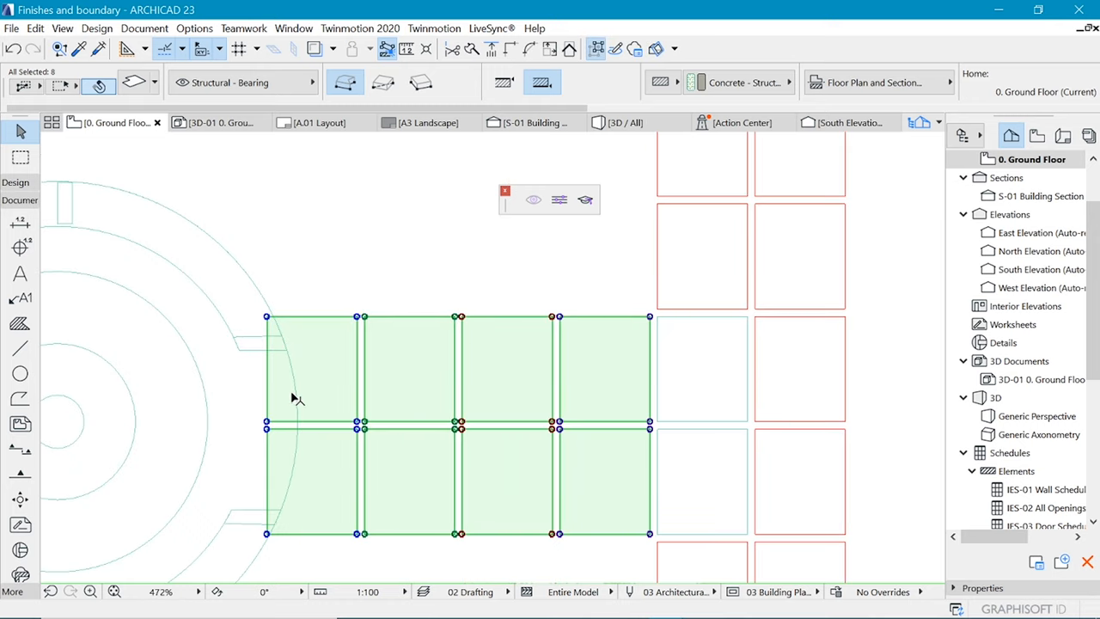
{"action": "left_click", "coordinate": [312, 370]}
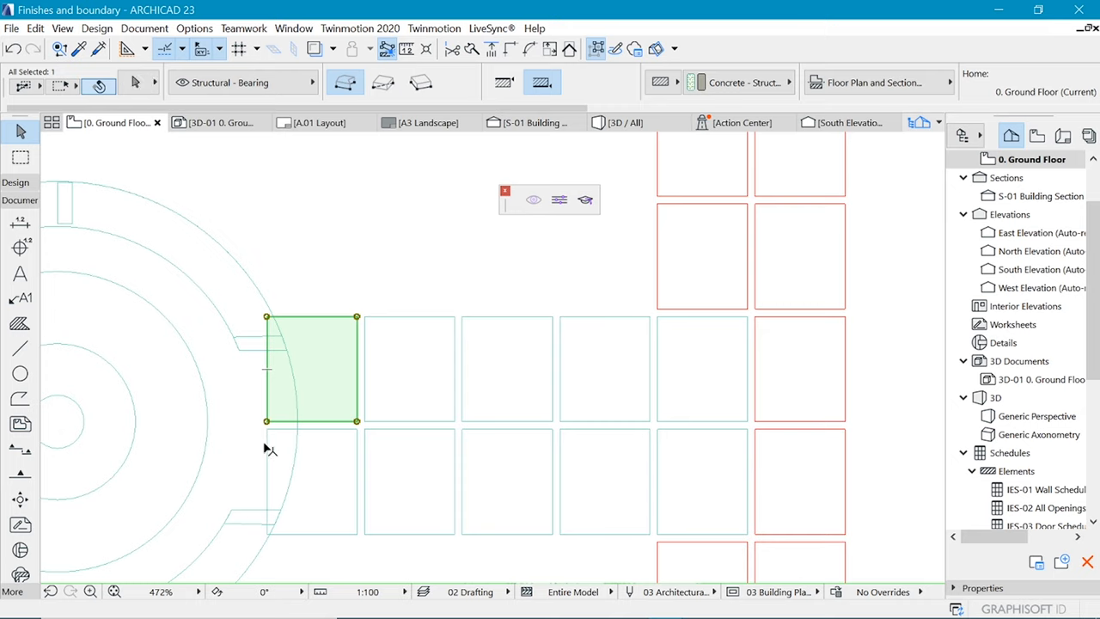
{"action": "left_click", "coordinate": [311, 482]}
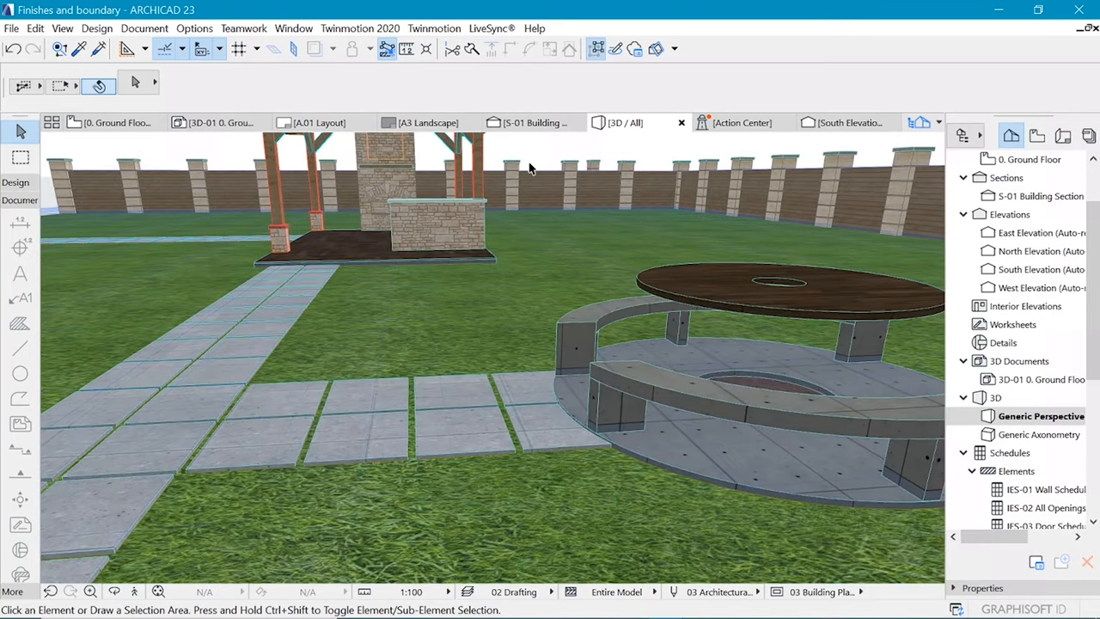
{"action": "left_click", "coordinate": [359, 28]}
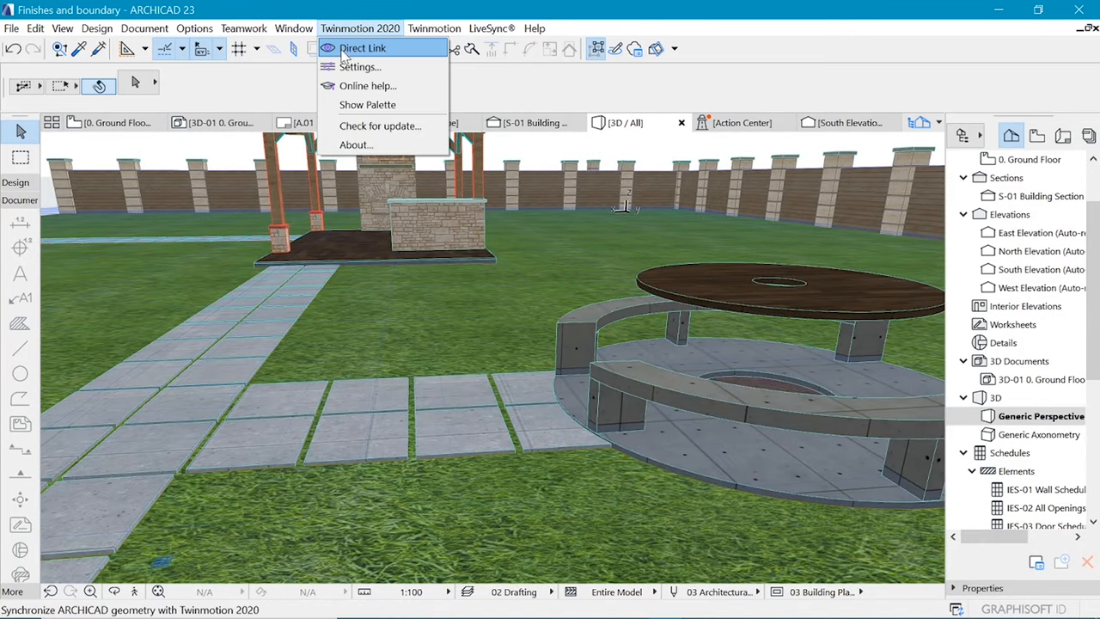
Step: Send the garden model to Twinmotion 2020 through Direct Link
{"action": "left_click", "coordinate": [363, 49]}
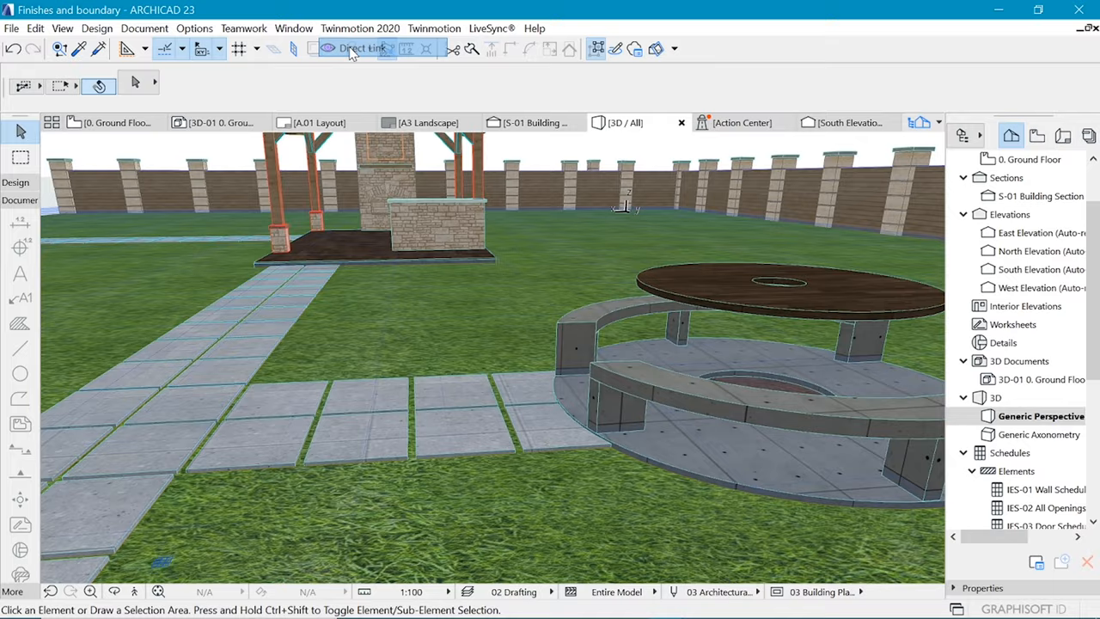
{"action": "left_click", "coordinate": [360, 48]}
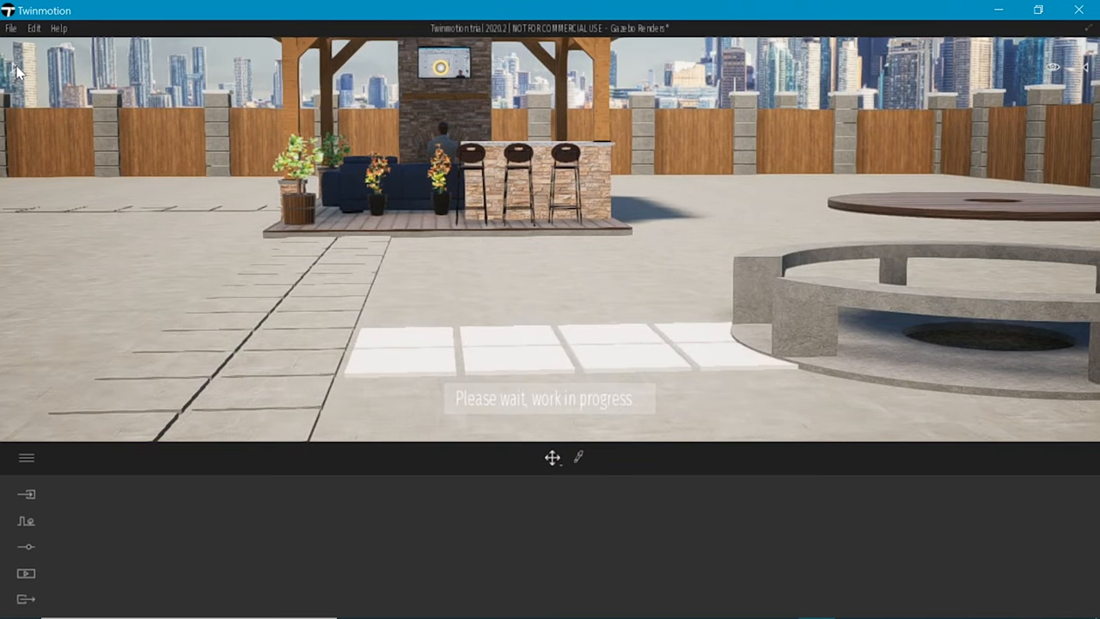
Step: Browse the Twinmotion Library's Vegetation and landscape assets for scattering
{"action": "left_click", "coordinate": [26, 457]}
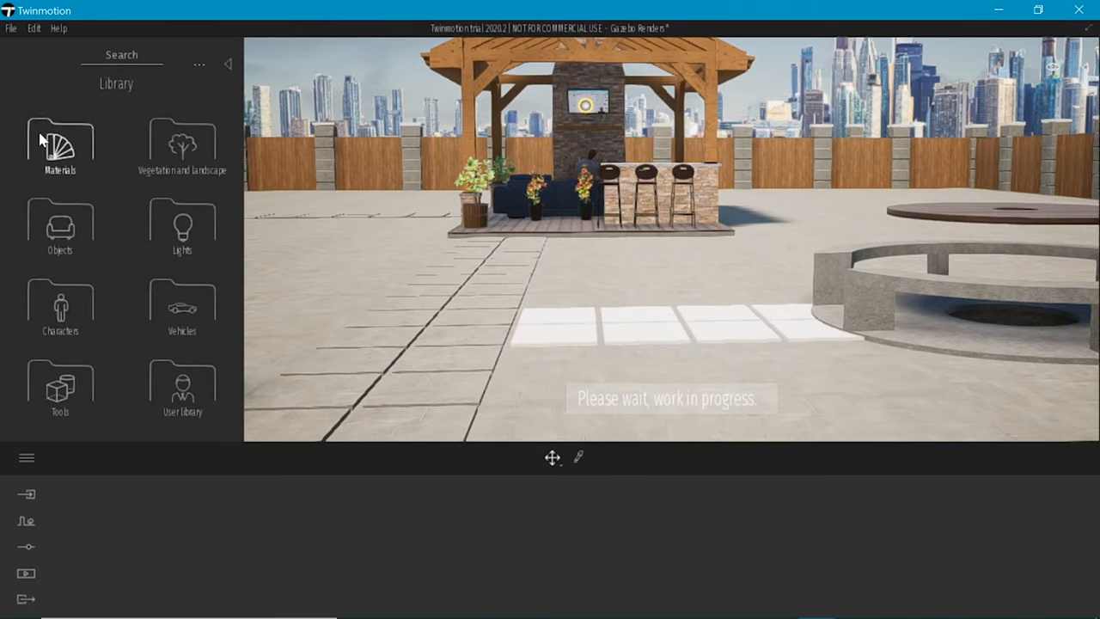
{"action": "left_click", "coordinate": [60, 141]}
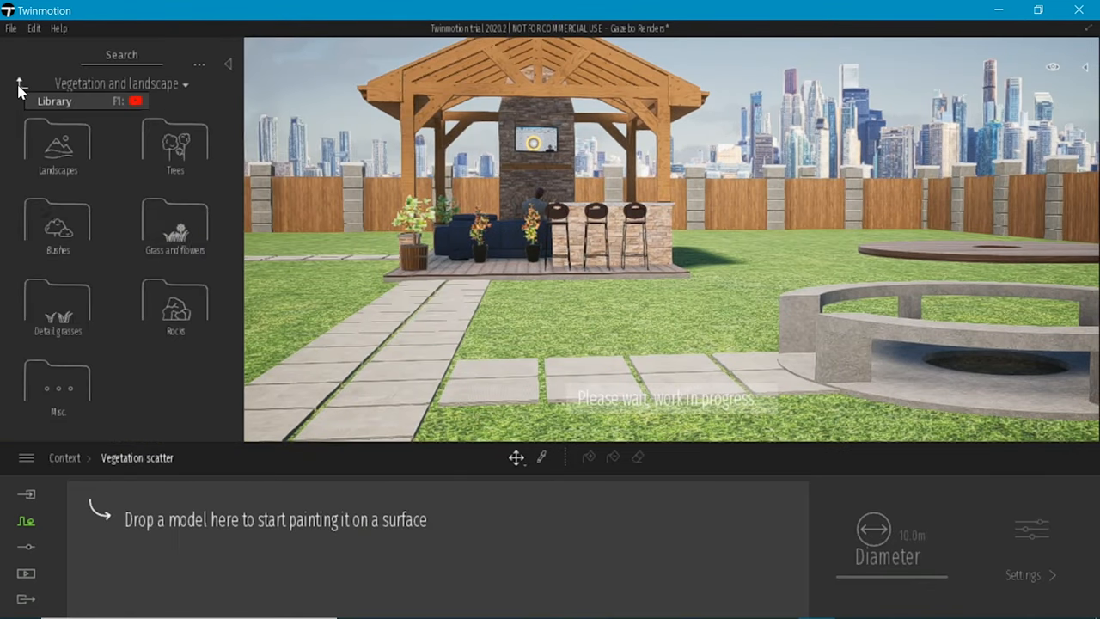
{"action": "mouse_move", "coordinate": [60, 310]}
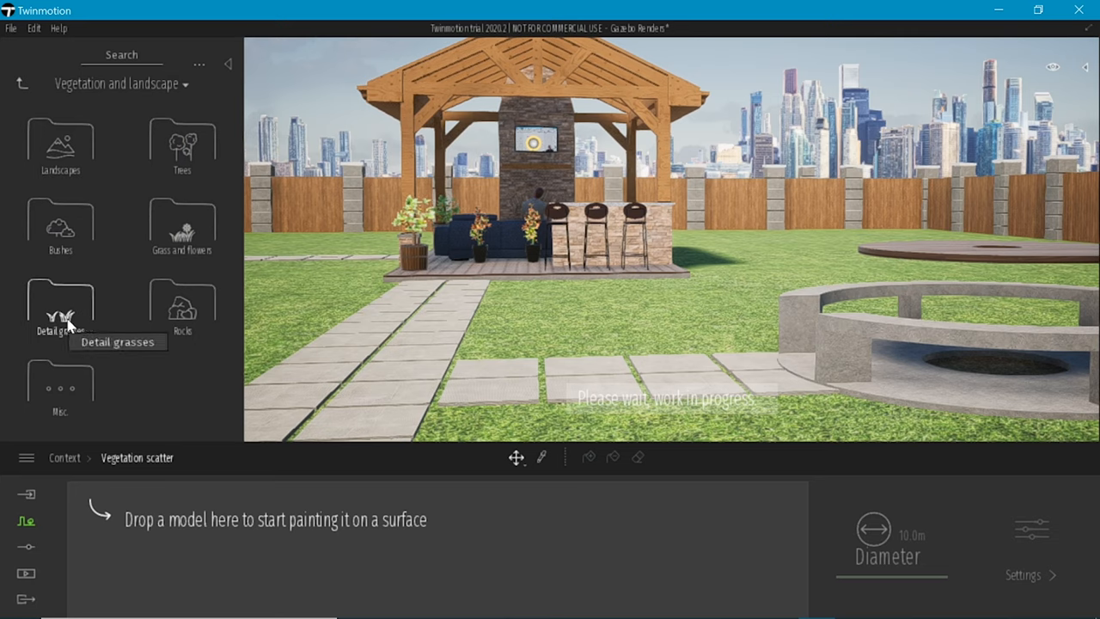
Step: Load Lawn 01 border from Detail grasses into the vegetation painter and return to ARCHICAD's 3D window
{"action": "left_click", "coordinate": [60, 309]}
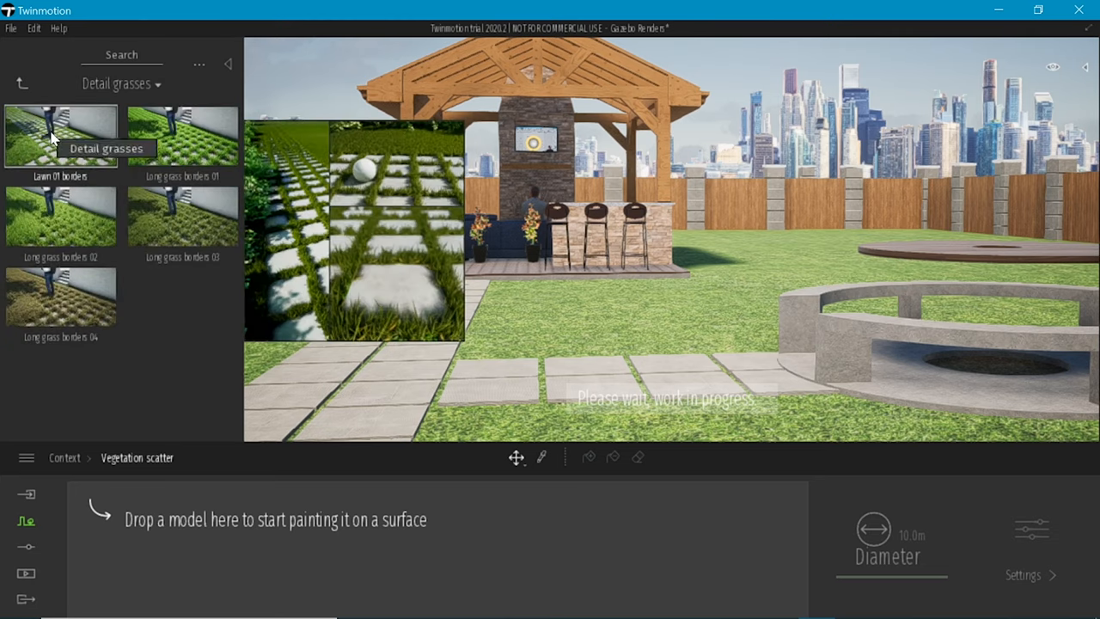
{"action": "left_click_drag", "start_coordinate": [60, 136], "coordinate": [139, 523]}
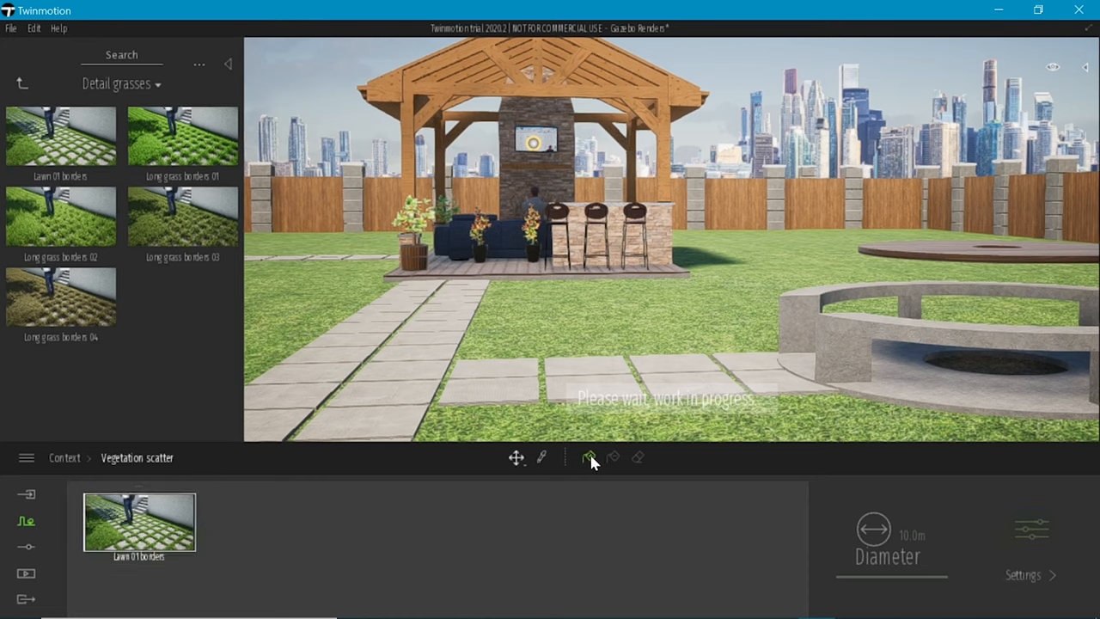
{"action": "left_click", "coordinate": [588, 457]}
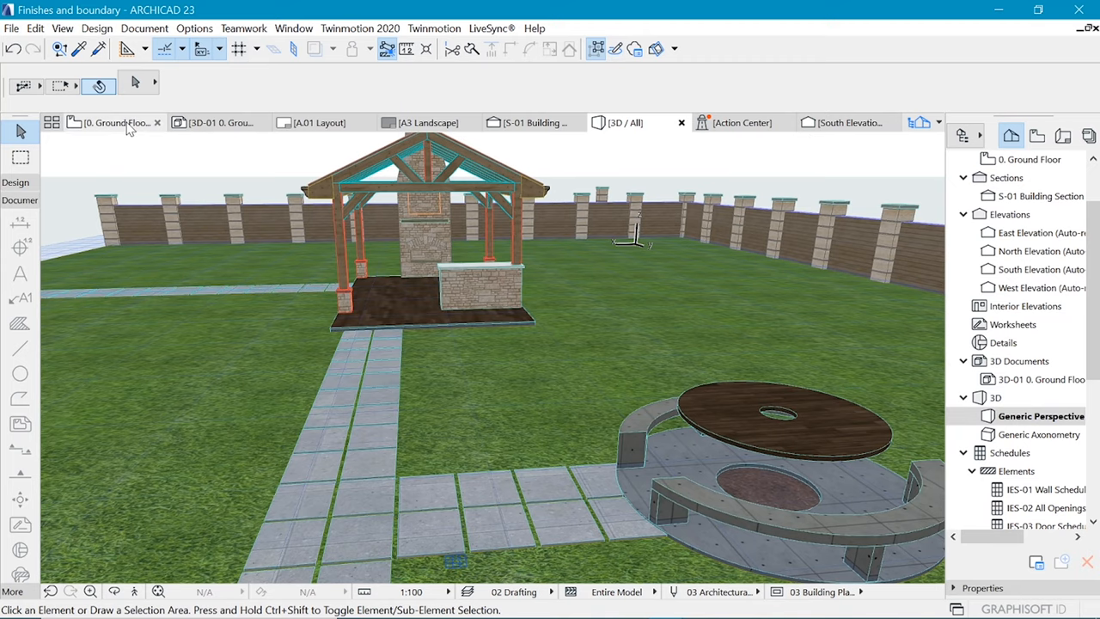
Step: Draw a circular ring slab in the lawn near the gazebo using the Slab tool's circle method
{"action": "left_click", "coordinate": [112, 122]}
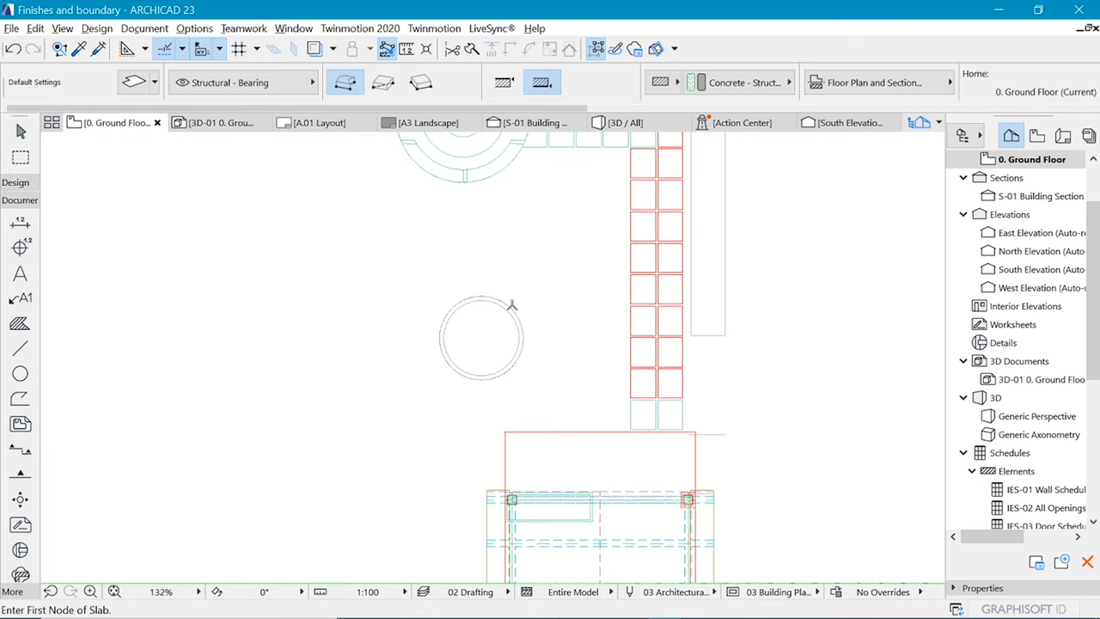
{"action": "scroll", "scroll_direction": "up", "scroll_amount": 3}
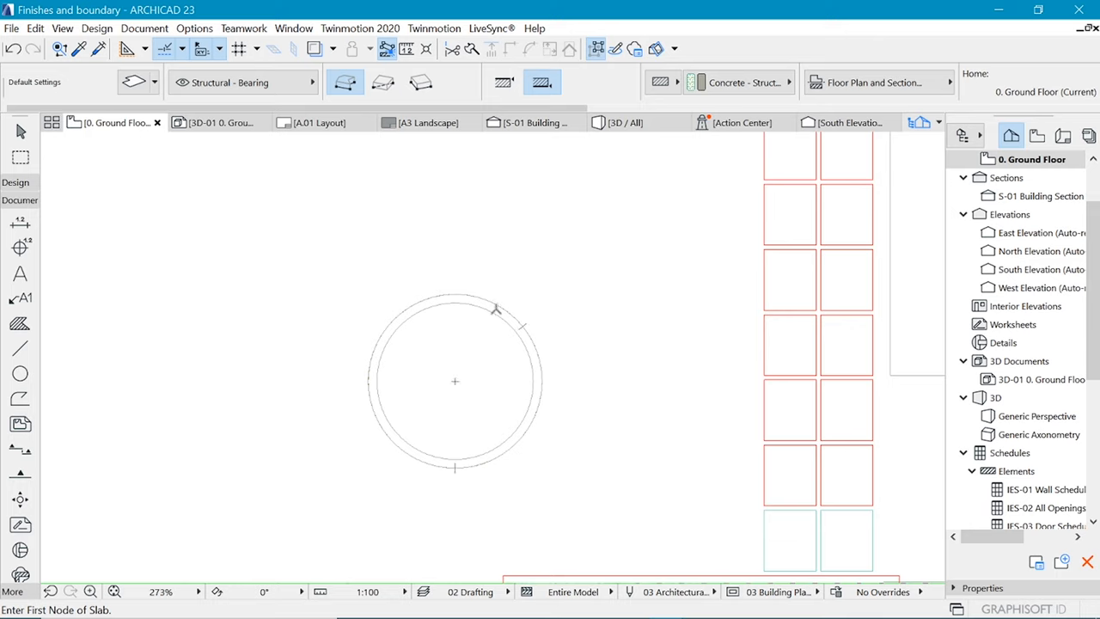
{"action": "mouse_move", "coordinate": [694, 409]}
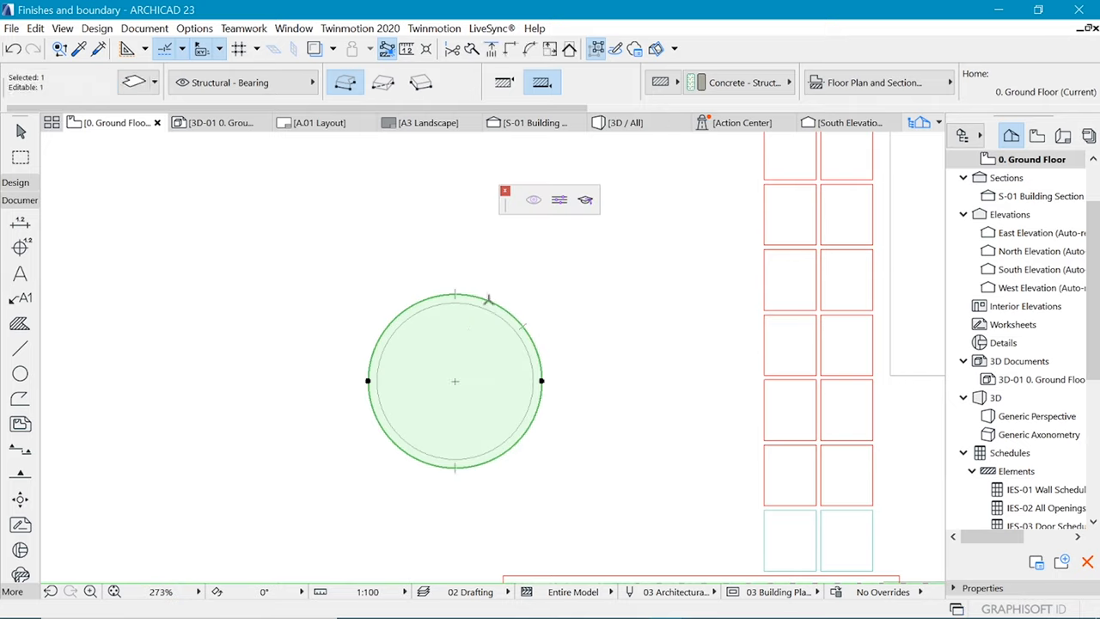
{"action": "left_click", "coordinate": [486, 298]}
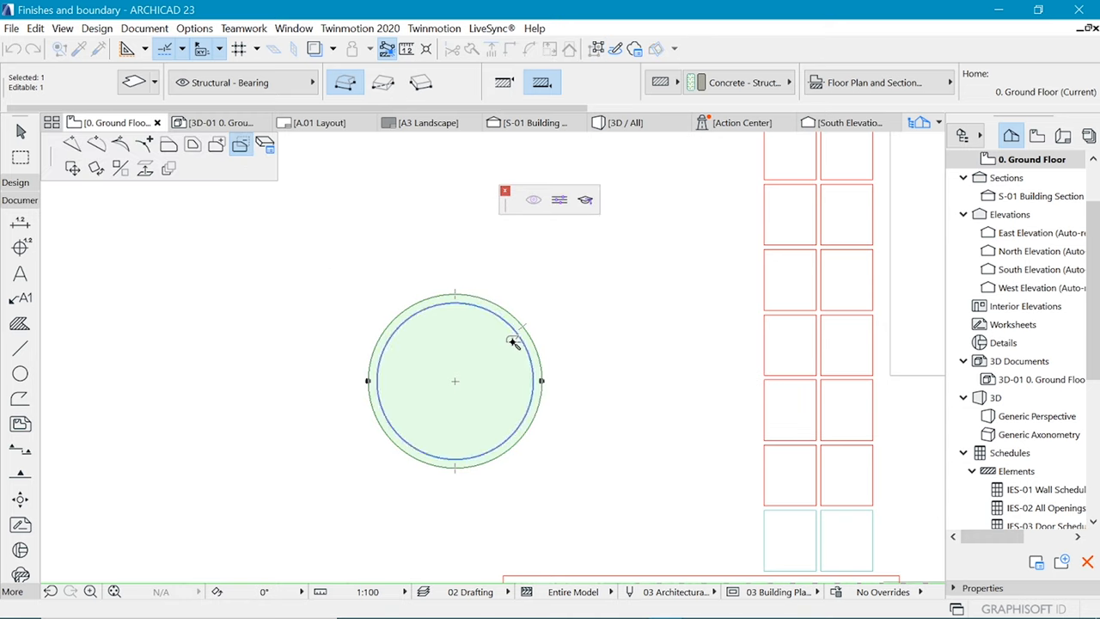
{"action": "left_click", "coordinate": [626, 122]}
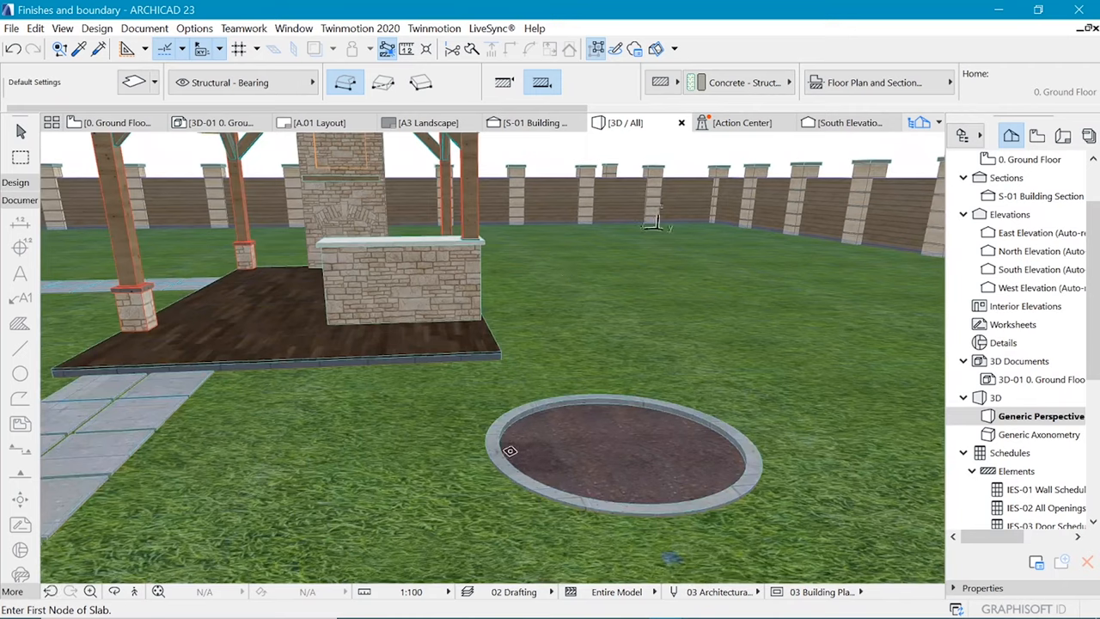
{"action": "mouse_move", "coordinate": [715, 427]}
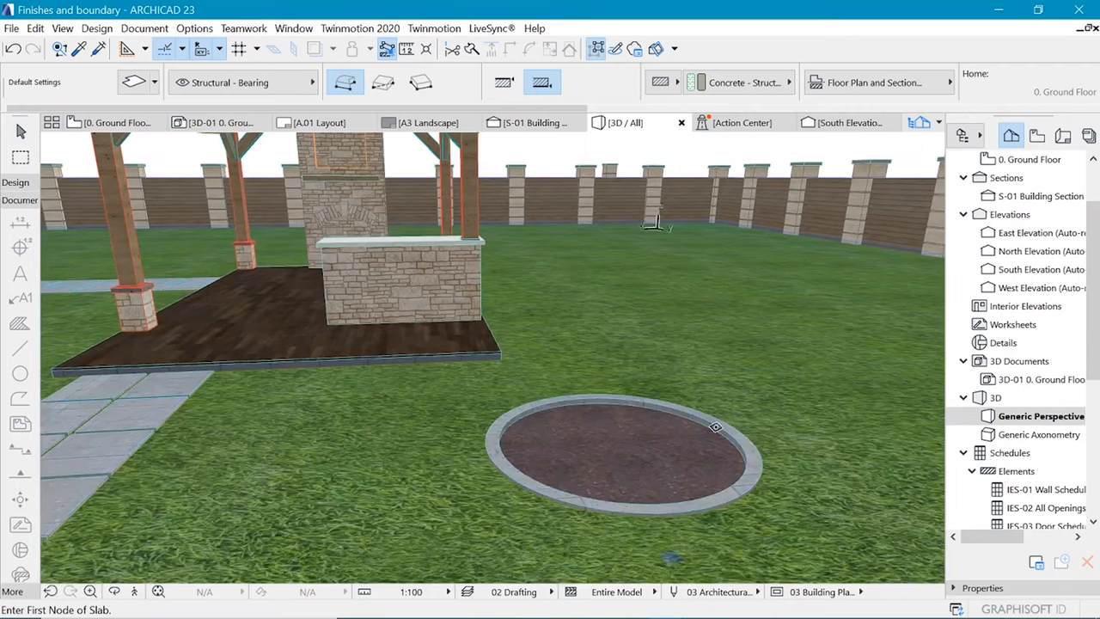
Step: Check the circular ring slab on the floor plan and in the 3D view
{"action": "left_click", "coordinate": [111, 122]}
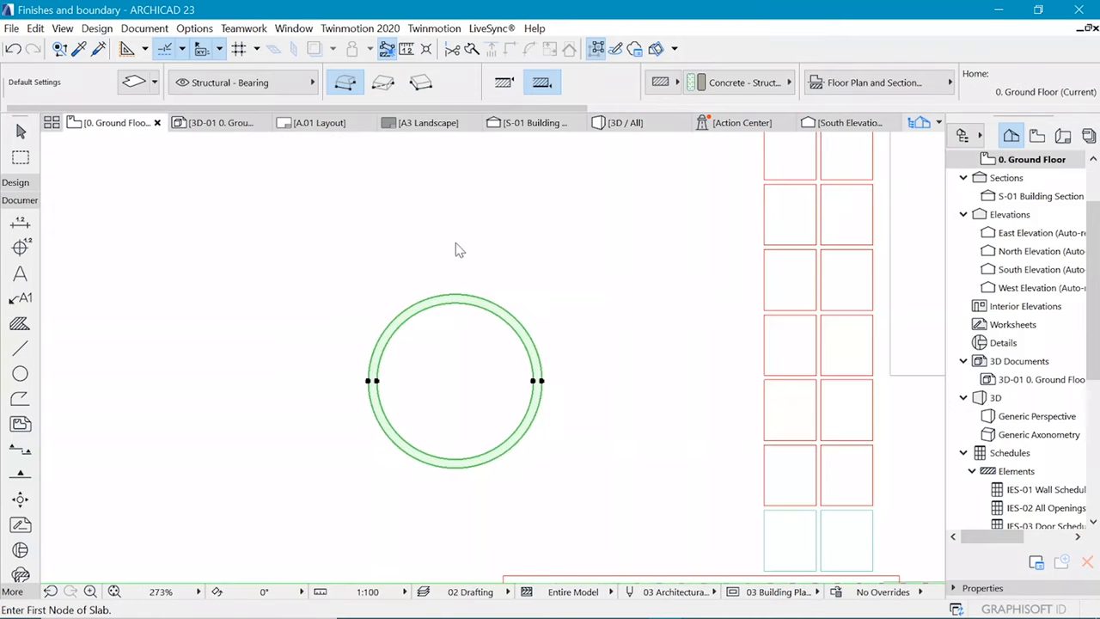
{"action": "left_click", "coordinate": [456, 381]}
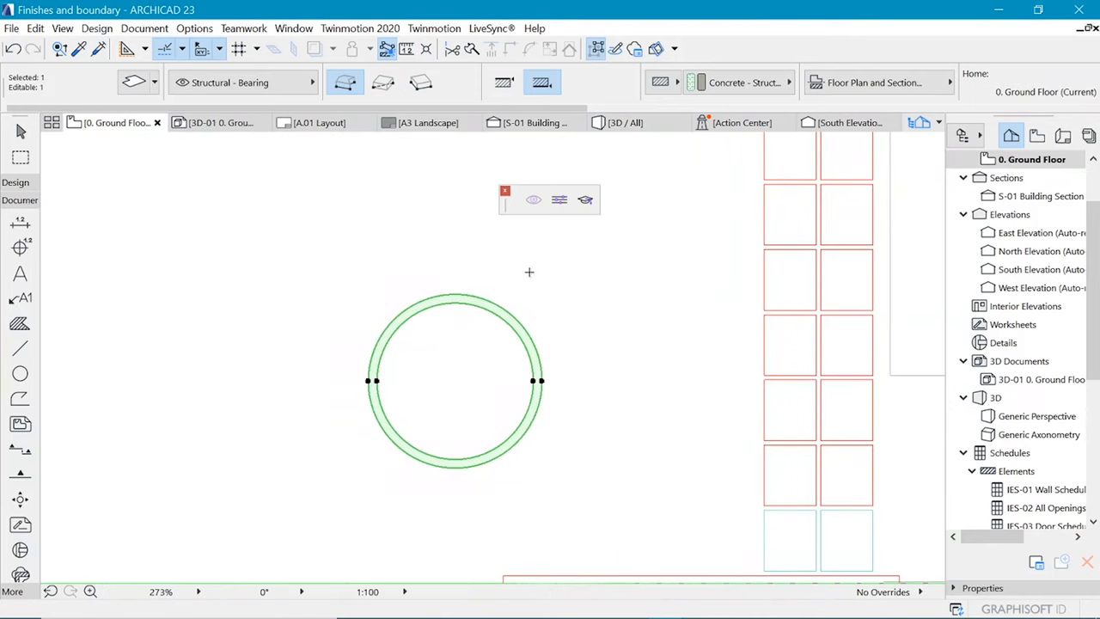
{"action": "scroll", "scroll_direction": "down", "scroll_amount": 3}
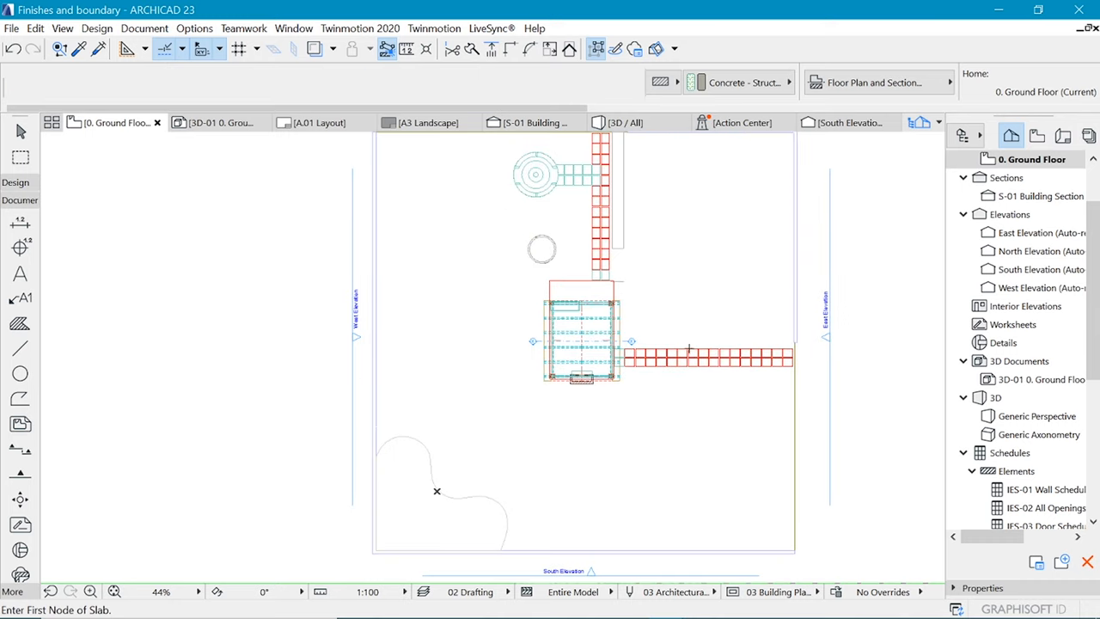
{"action": "left_click", "coordinate": [787, 439]}
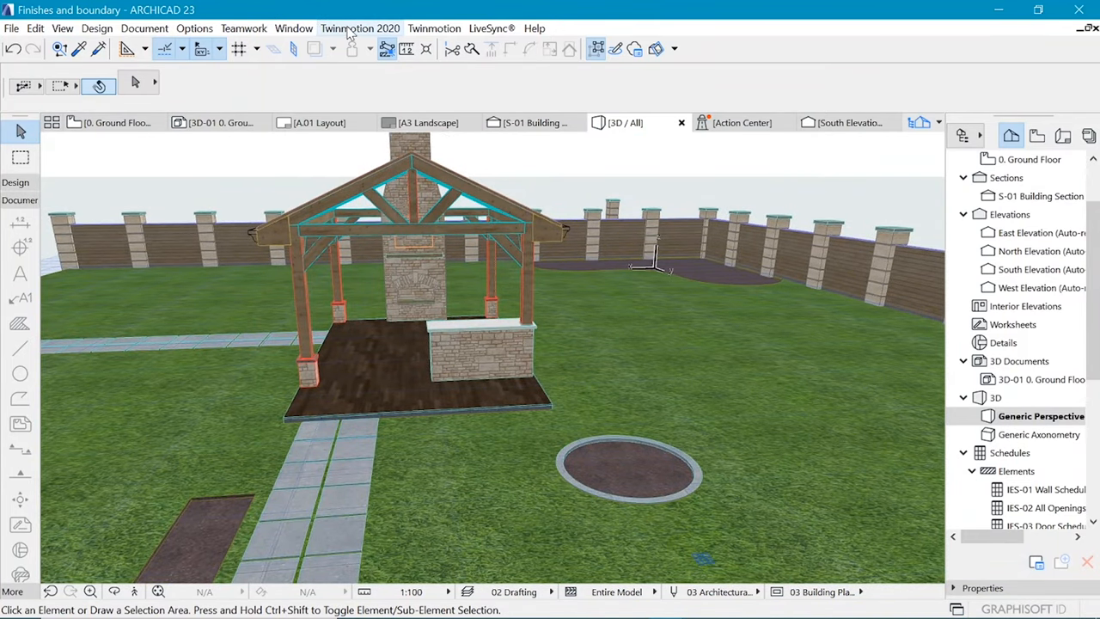
Step: Re-sync the garden with its round paved circle to Twinmotion 2020 via Direct Link
{"action": "left_click", "coordinate": [361, 28]}
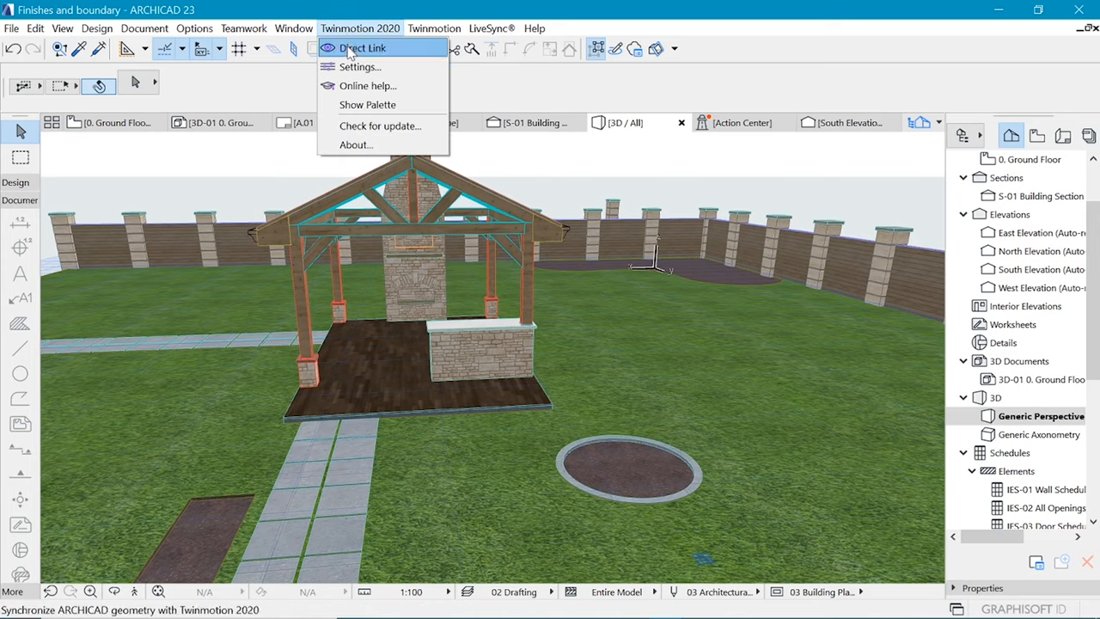
{"action": "left_click", "coordinate": [361, 48]}
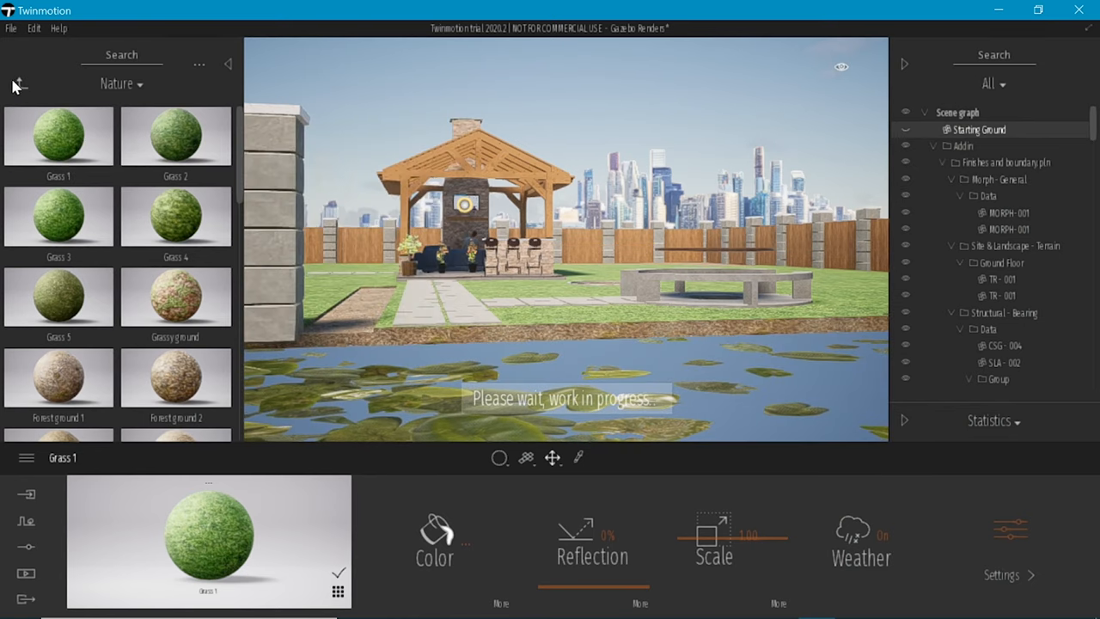
Step: Return from the grass materials to the main Library and open the Landscapes collection
{"action": "left_click", "coordinate": [21, 82]}
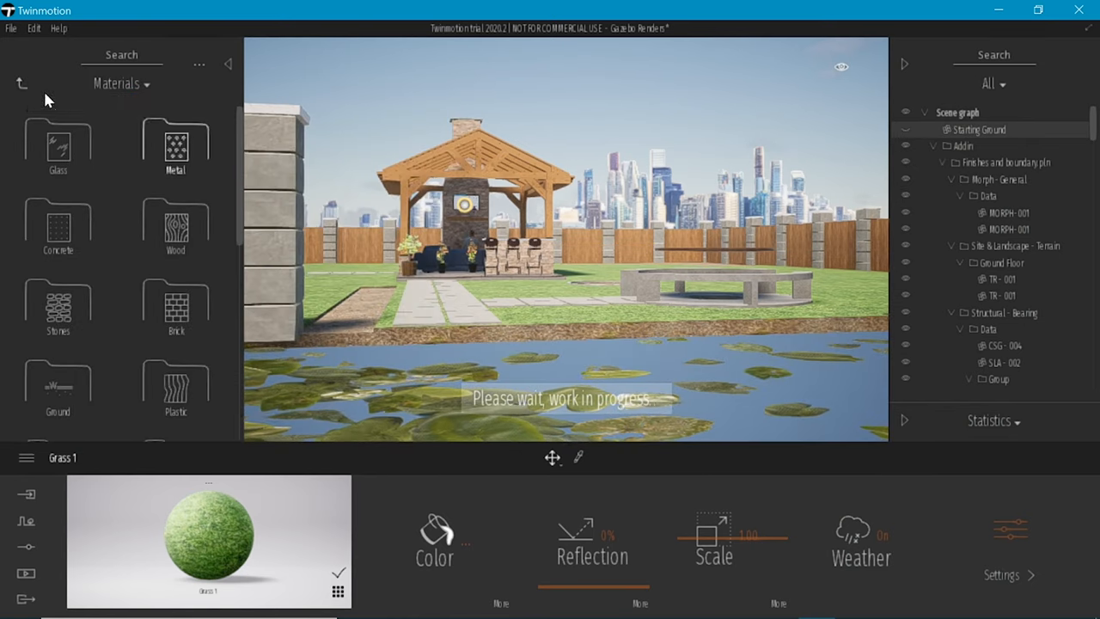
{"action": "left_click", "coordinate": [21, 83]}
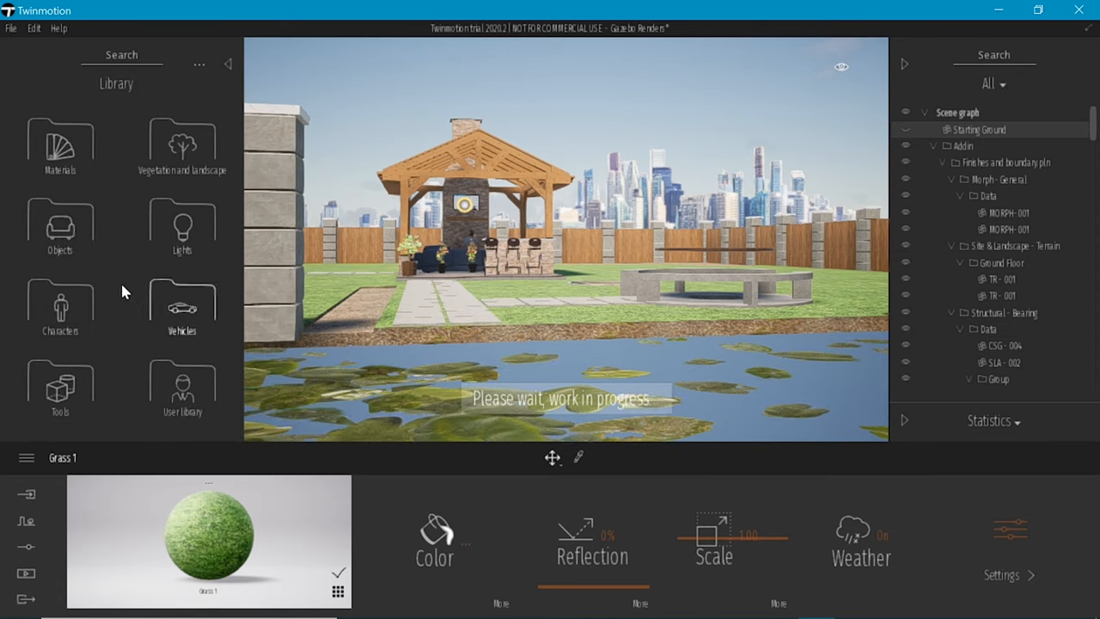
{"action": "left_click", "coordinate": [183, 141]}
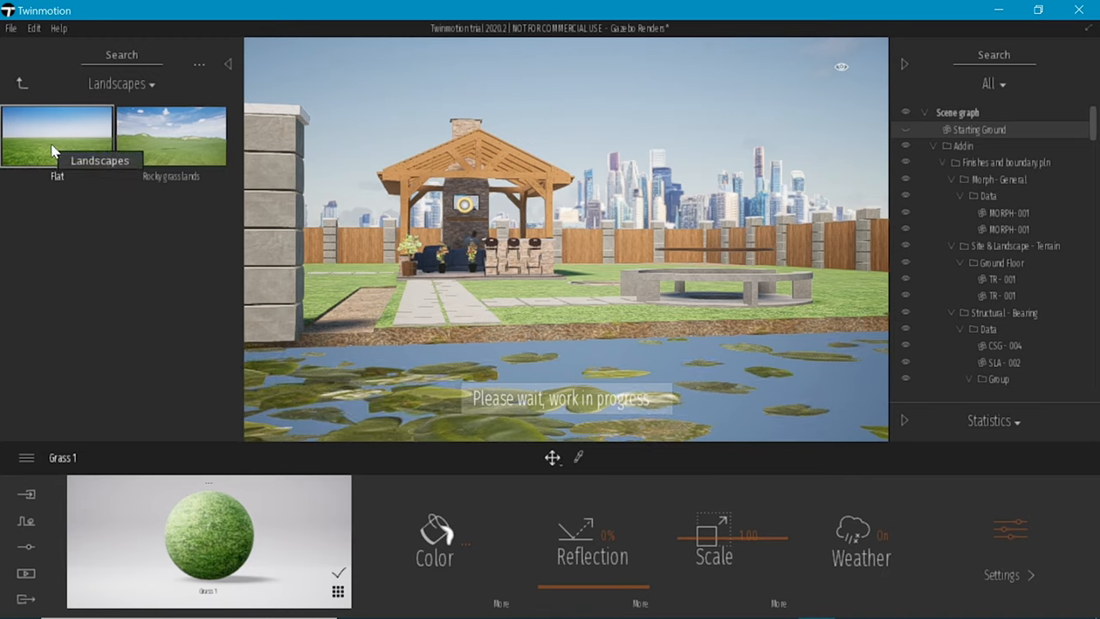
{"action": "mouse_move", "coordinate": [667, 310]}
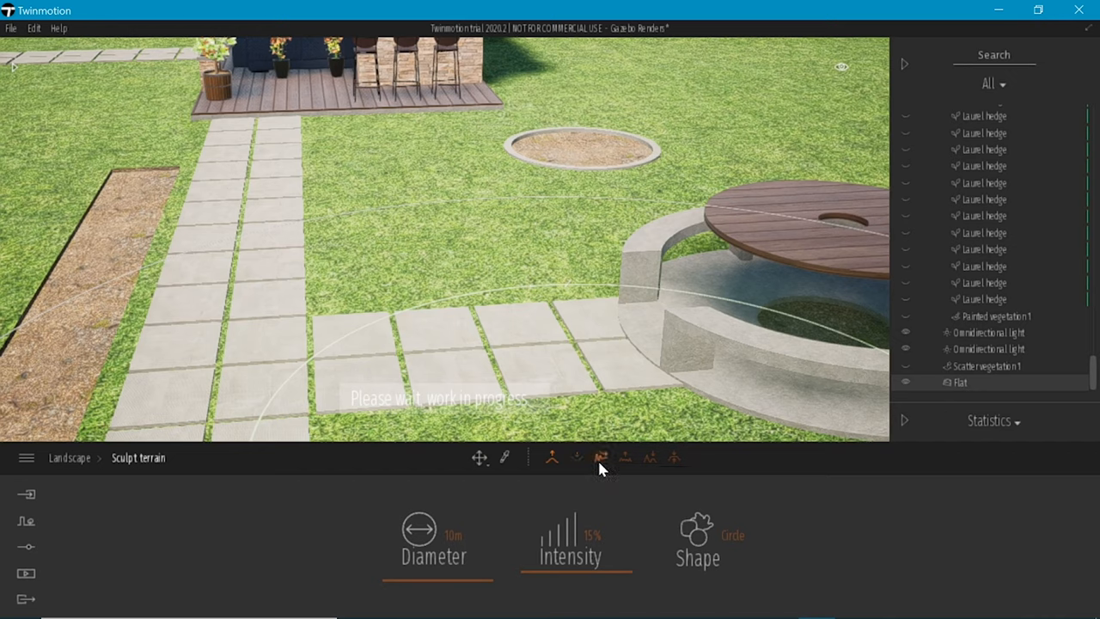
{"action": "mouse_move", "coordinate": [413, 134]}
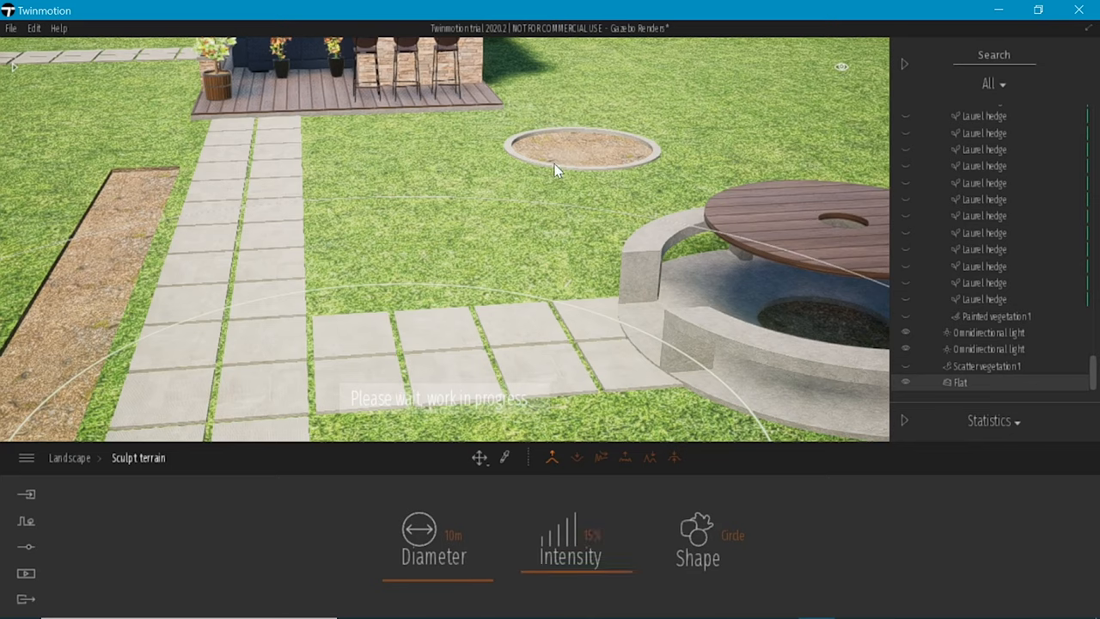
{"action": "mouse_move", "coordinate": [576, 153]}
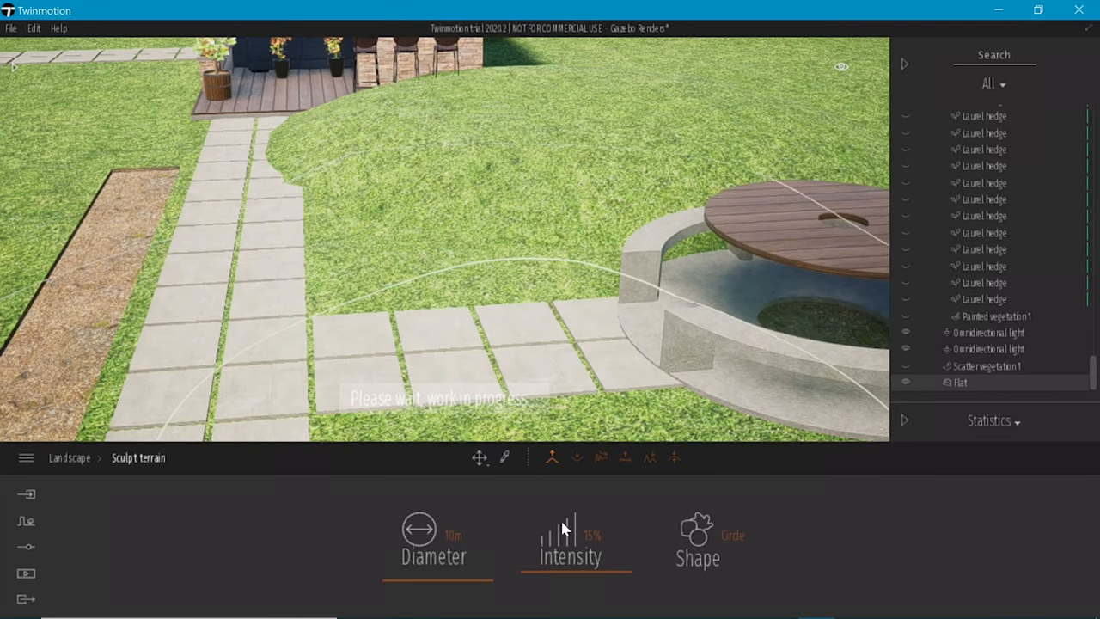
{"action": "mouse_move", "coordinate": [529, 335]}
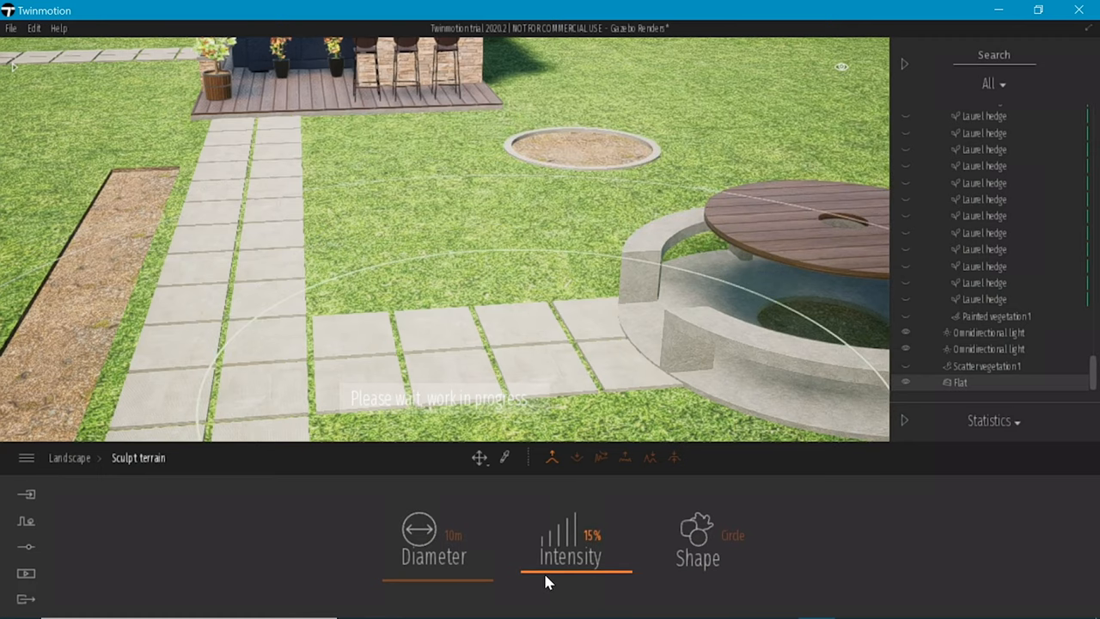
Step: Set the Sculpt terrain brush intensity and diameter for raising the mound inside the stone ring
{"action": "left_click", "coordinate": [436, 546]}
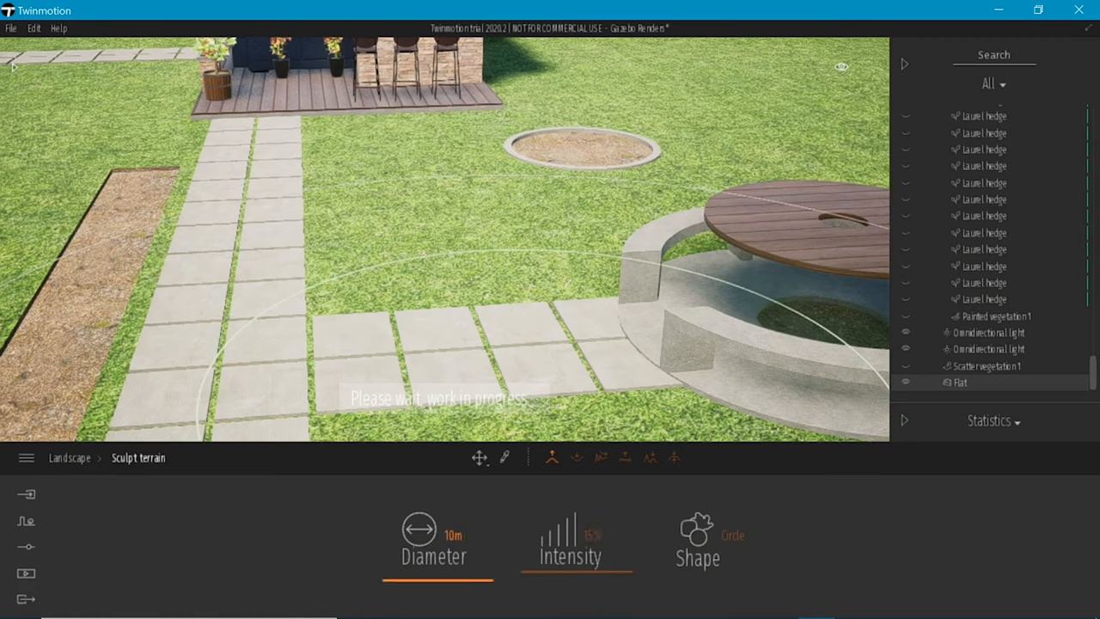
{"action": "double_click", "coordinate": [454, 535]}
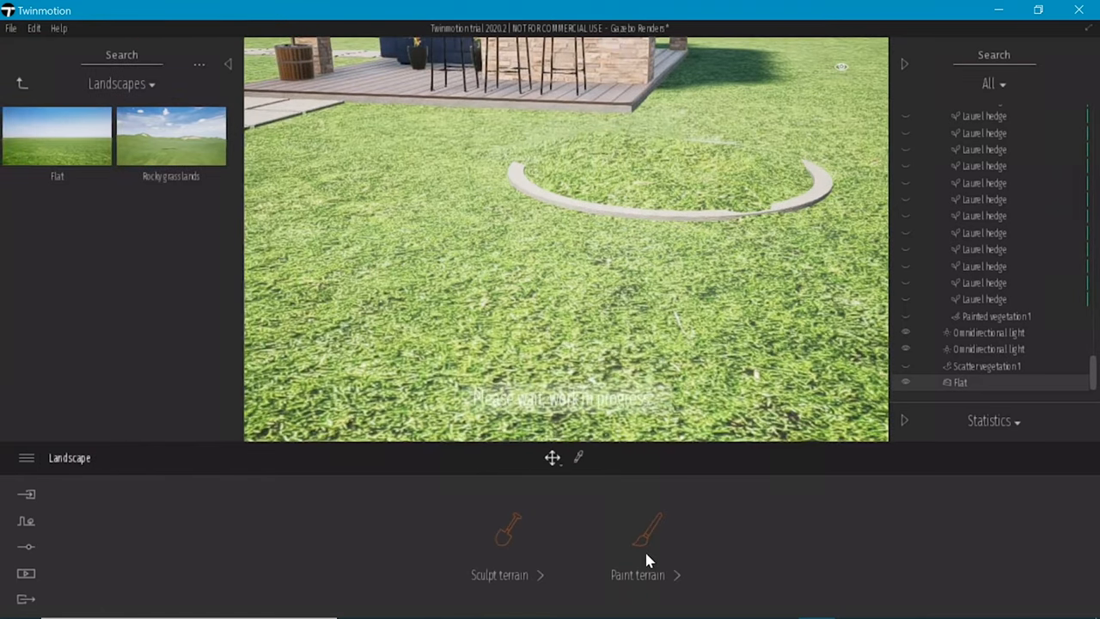
{"action": "mouse_move", "coordinate": [647, 536]}
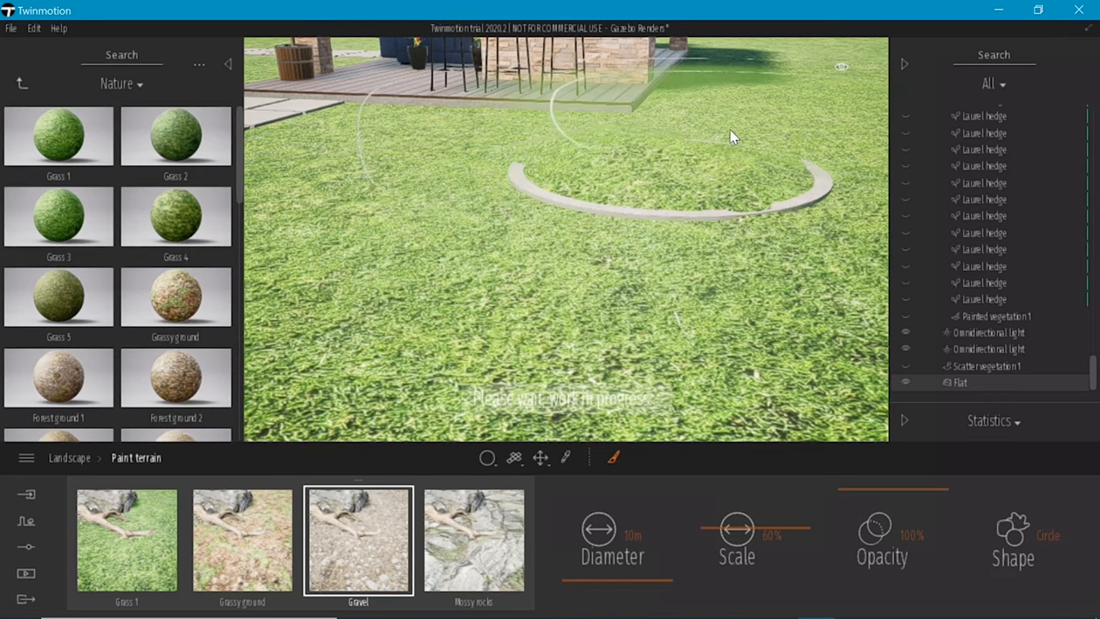
Step: Switch to Paint terrain to paint the raised mound before placing the Pecan tree
{"action": "left_click", "coordinate": [696, 169]}
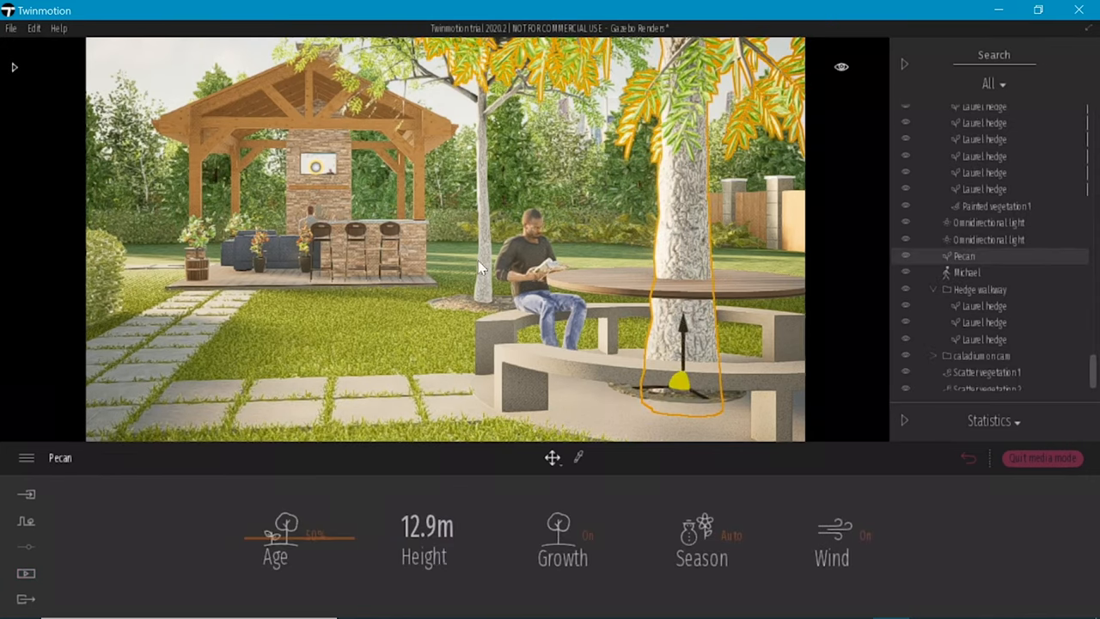
Step: Drag the gizmo arrow to adjust the Pecan tree's position in the ring
{"action": "left_click_drag", "start_coordinate": [303, 540], "coordinate": [266, 540]}
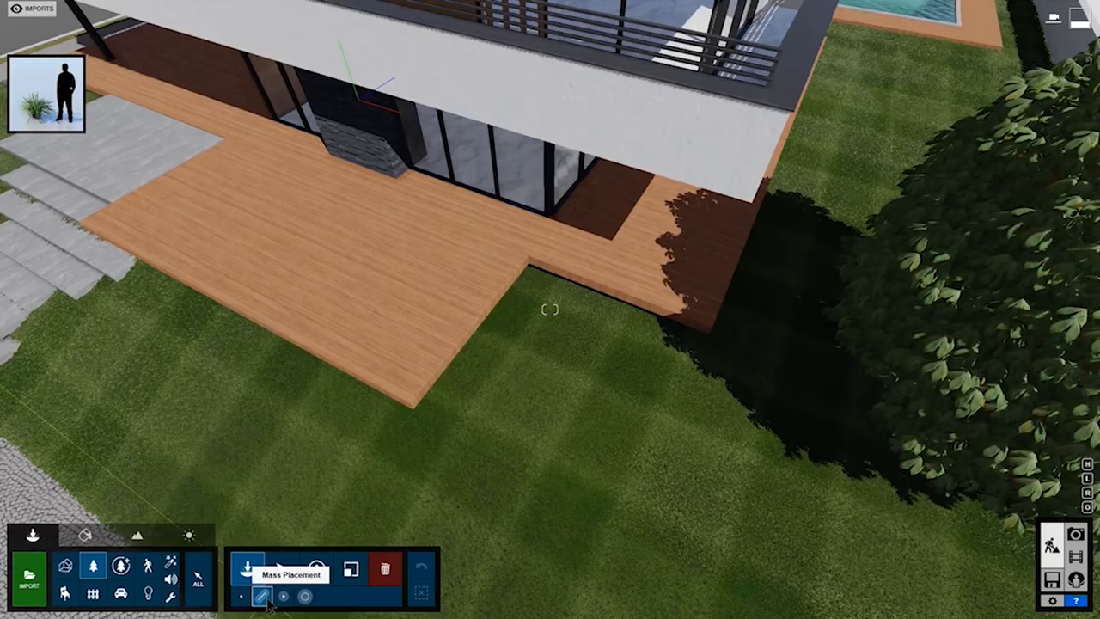
Step: Mass-place a line of plants along the deck edge, set Number of Items and add another plant type
{"action": "left_click", "coordinate": [263, 594]}
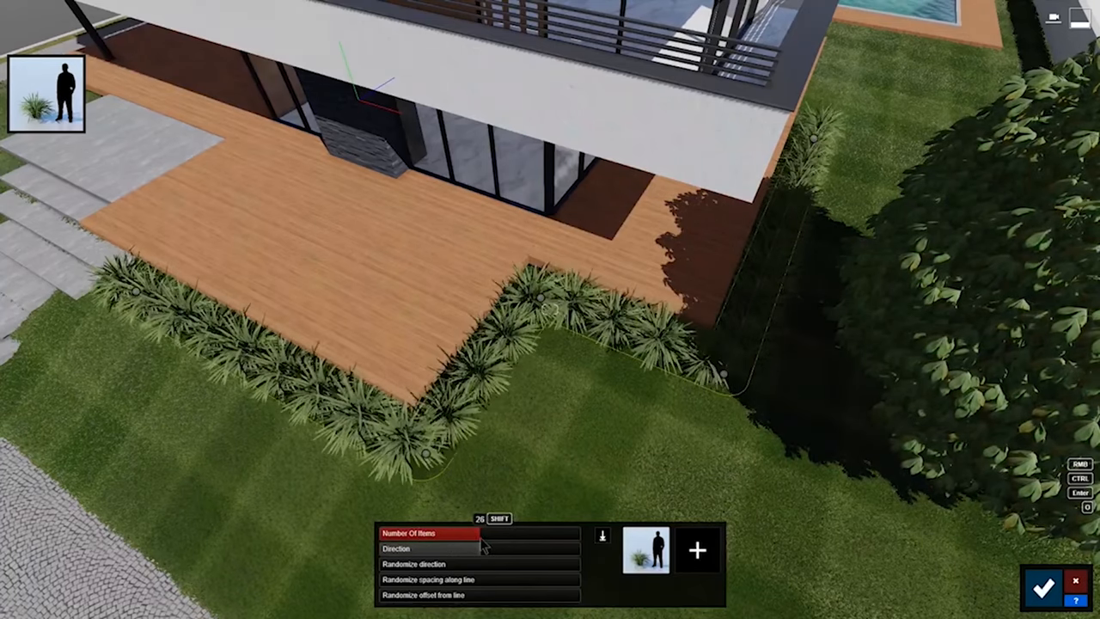
{"action": "left_click", "coordinate": [478, 549]}
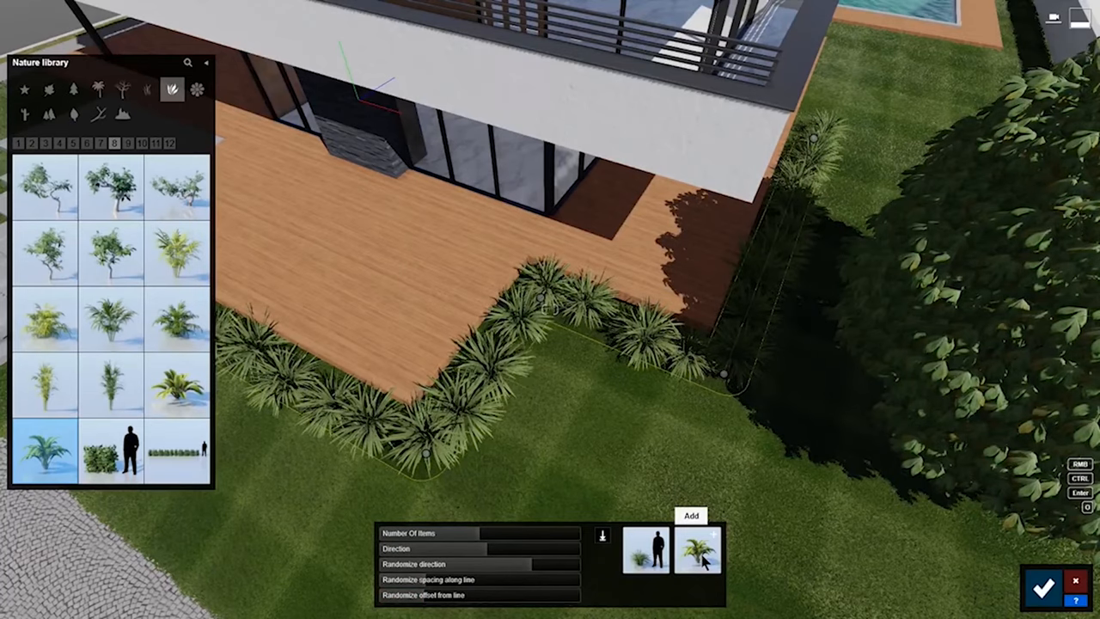
{"action": "left_click", "coordinate": [716, 536]}
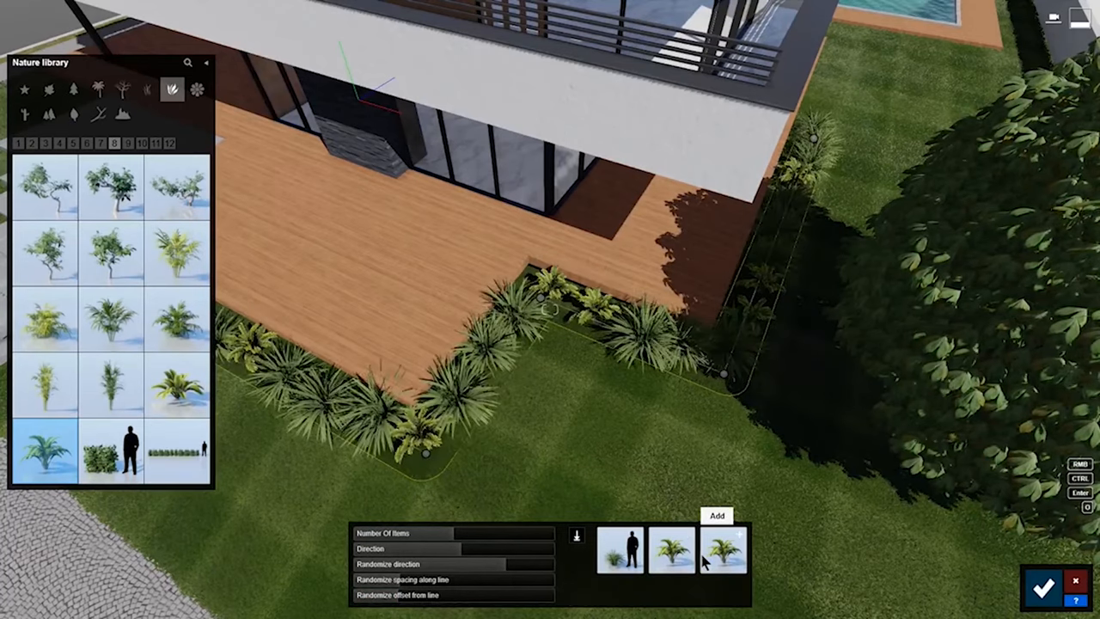